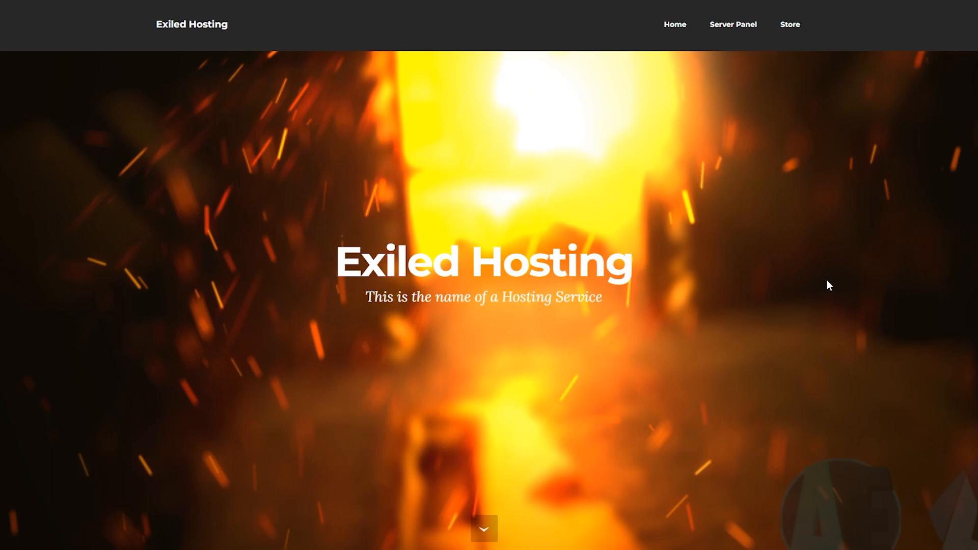
pyautogui.moveTo(473, 140)
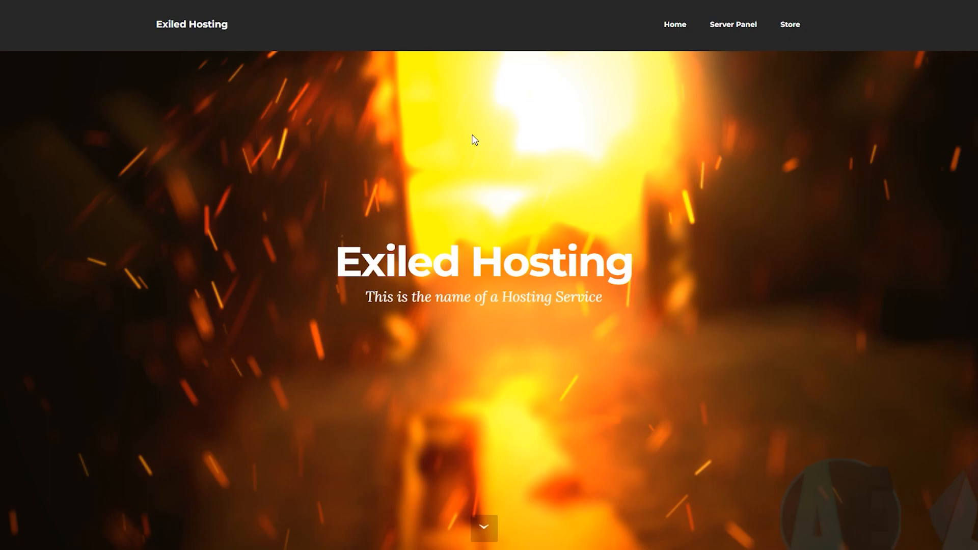
pyautogui.moveTo(523, 198)
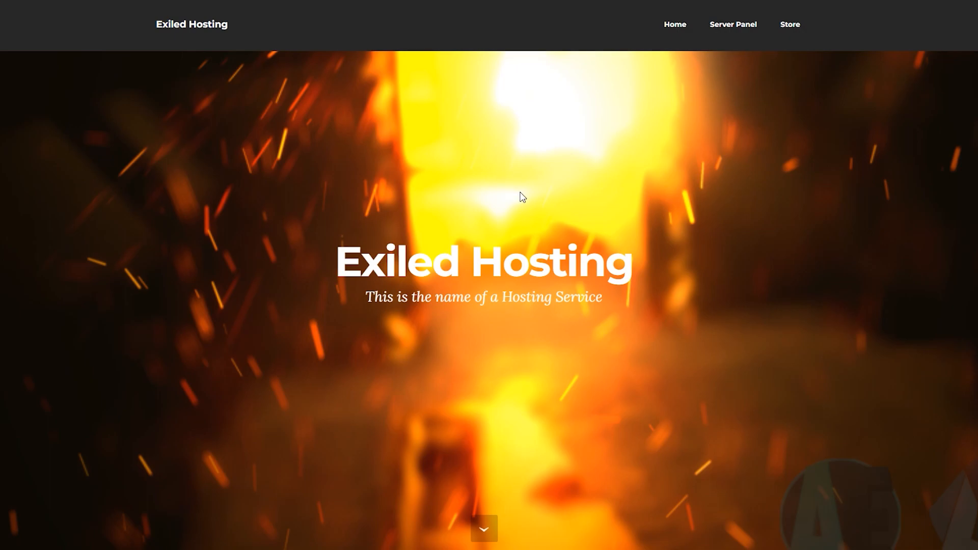
pyautogui.moveTo(733, 114)
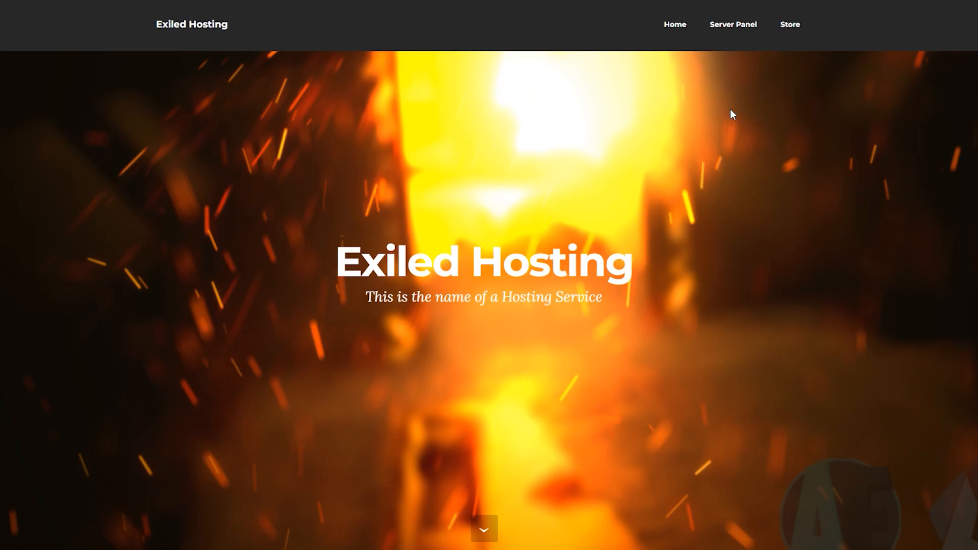
pyautogui.moveTo(815, 196)
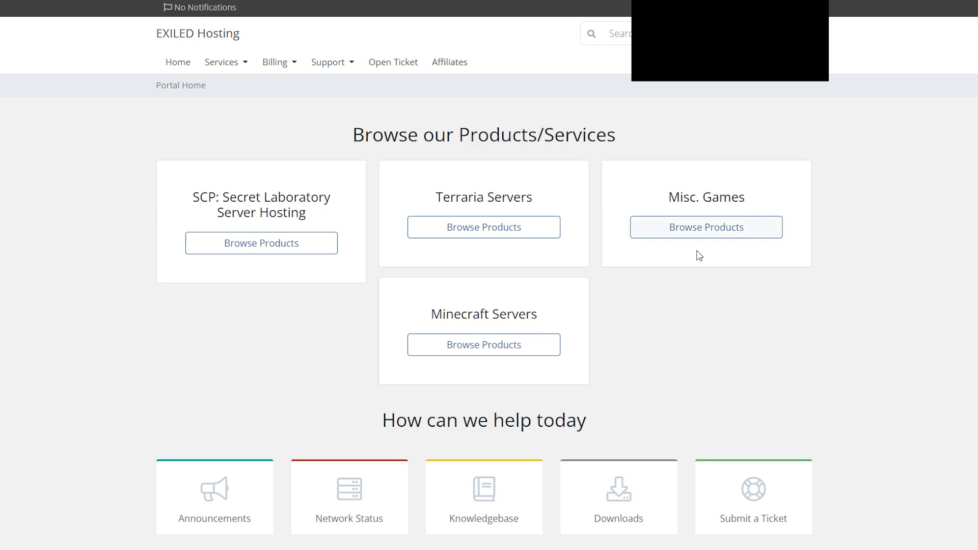
pyautogui.moveTo(324, 211)
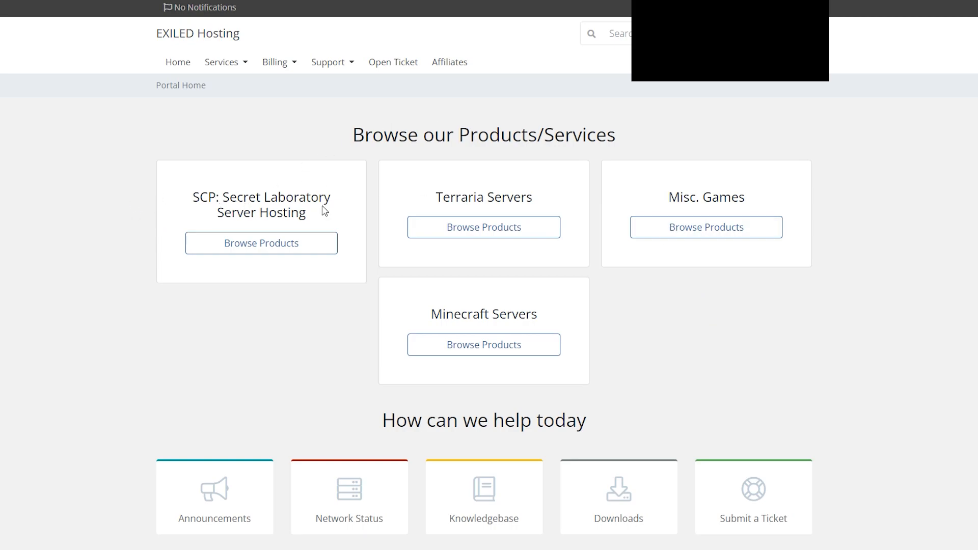
pyautogui.moveTo(675, 175)
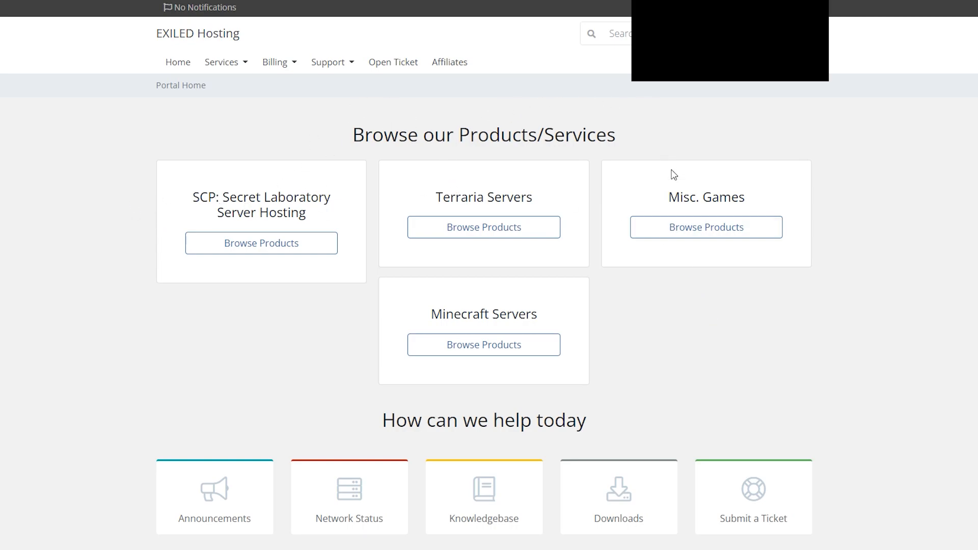
pyautogui.moveTo(655, 318)
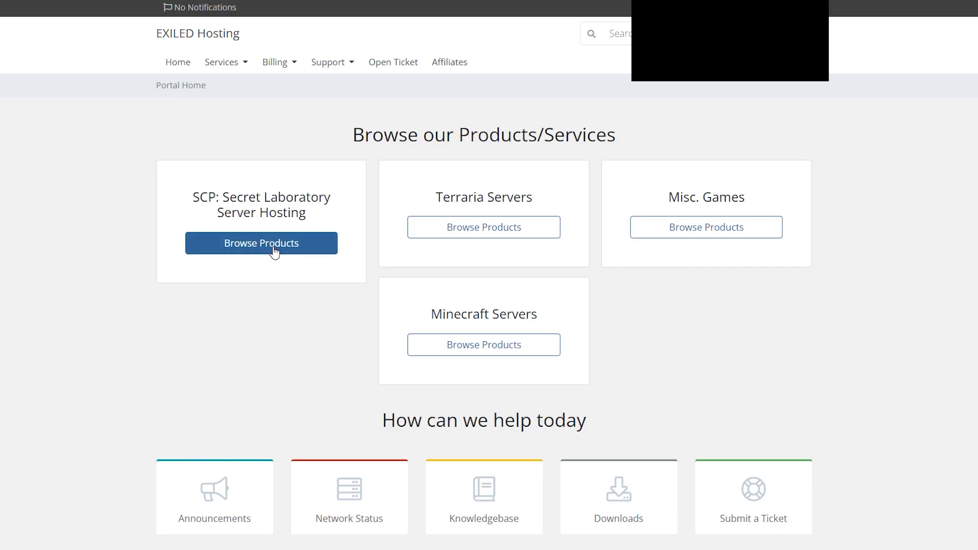
# Compare the Safe, Keter and Apollyon SCP: Secret Laboratory plans on the tier slider
pyautogui.click(261, 243)
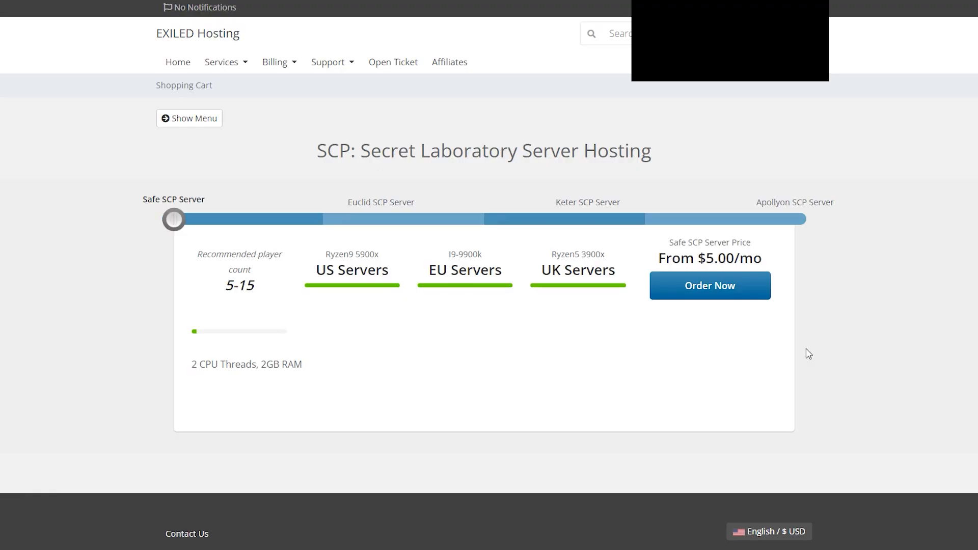
pyautogui.moveTo(612, 207)
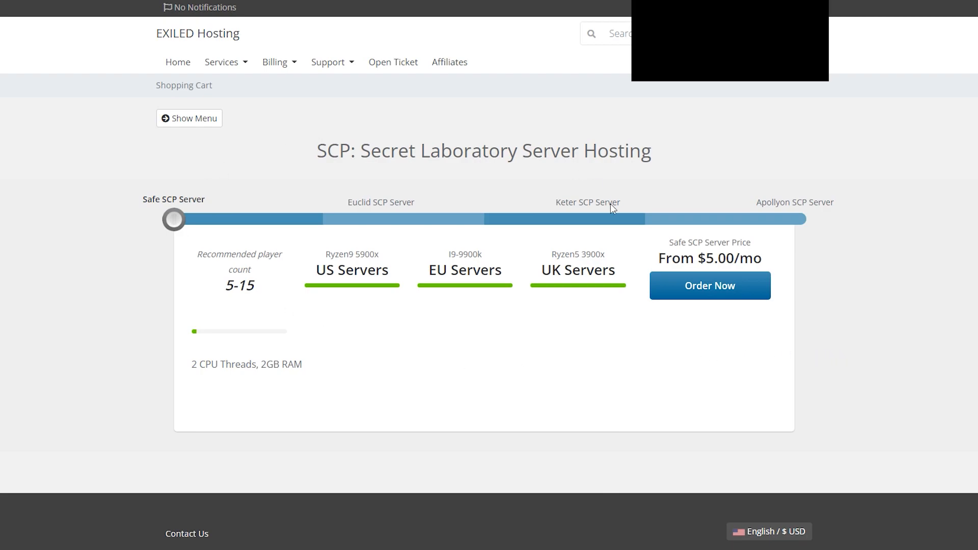
pyautogui.moveTo(248, 214)
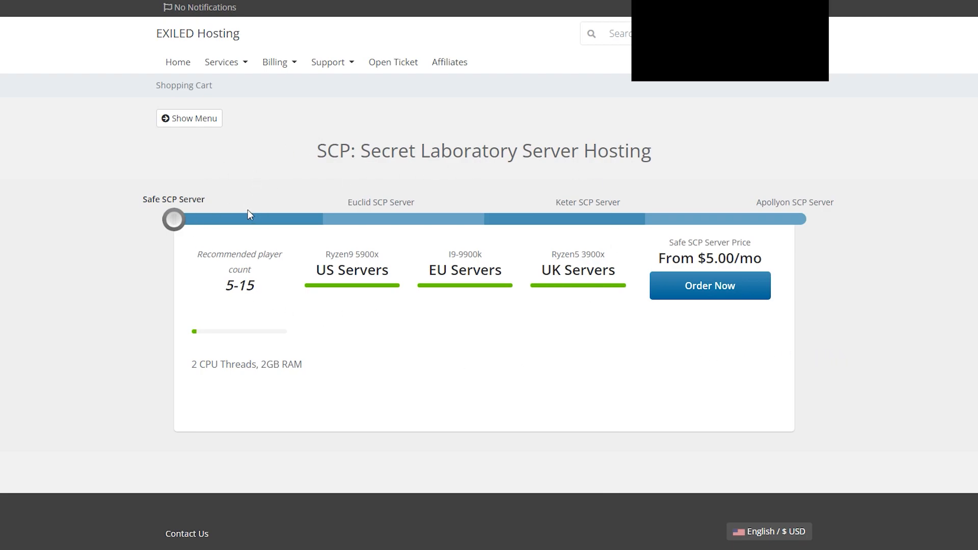
pyautogui.moveTo(175, 219)
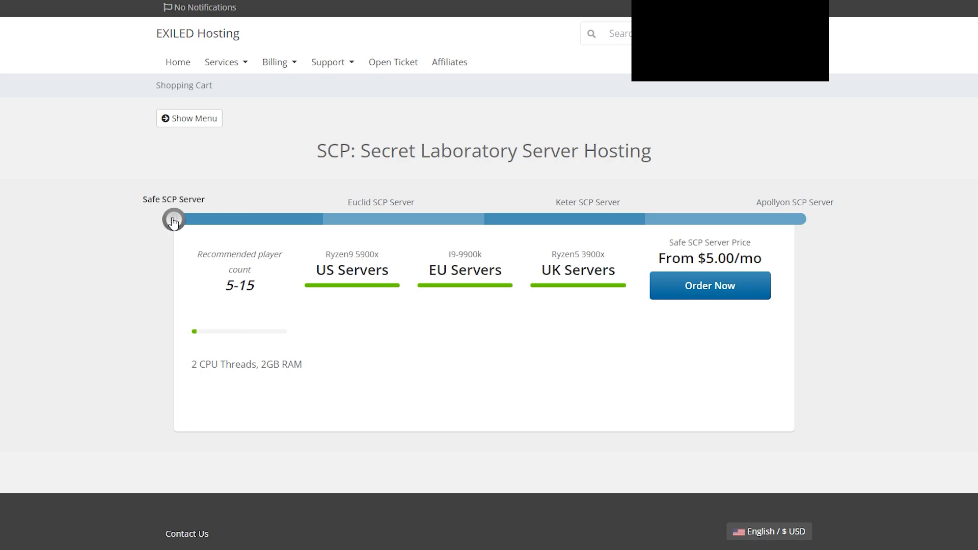
pyautogui.moveTo(174, 220); pyautogui.dragTo(587, 219)
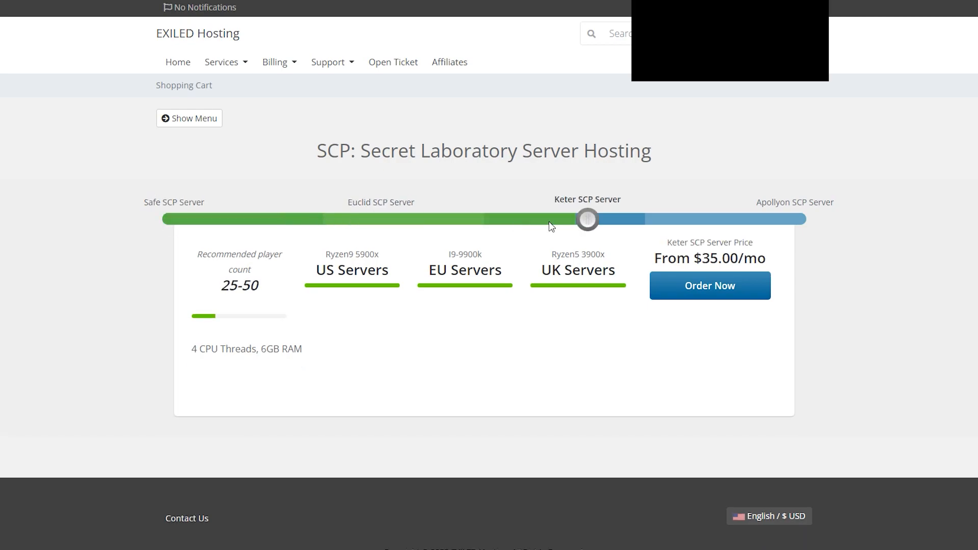
pyautogui.moveTo(587, 219); pyautogui.dragTo(794, 219)
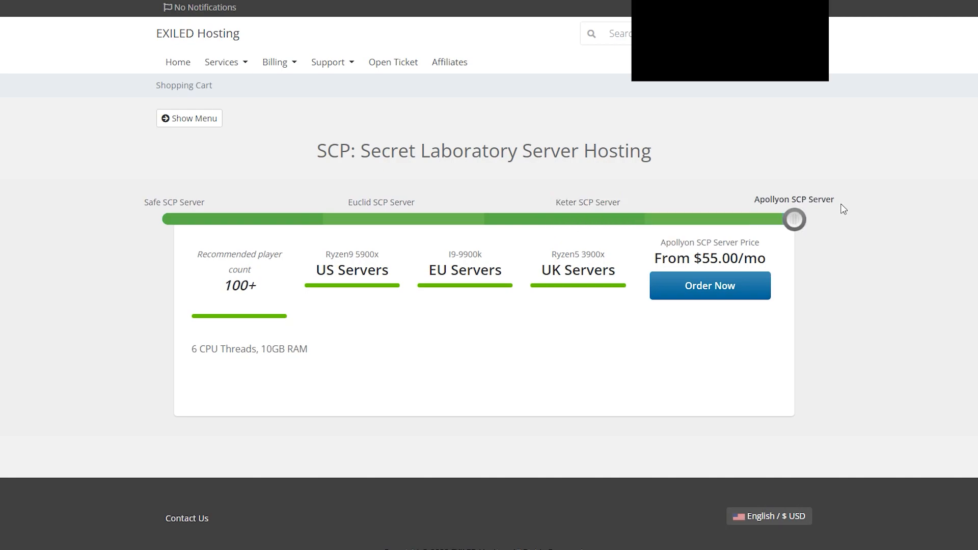
pyautogui.moveTo(850, 189)
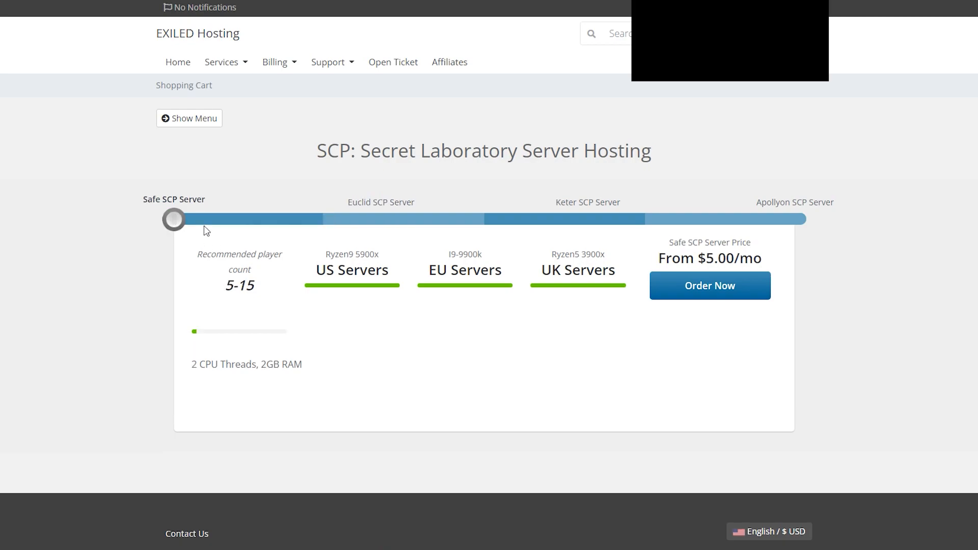
pyautogui.moveTo(174, 219); pyautogui.dragTo(795, 219)
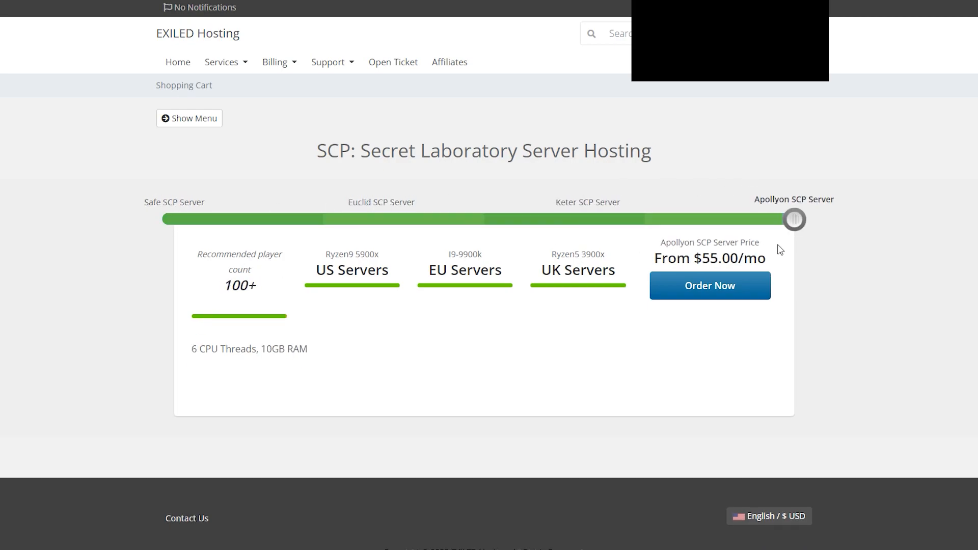
pyautogui.moveTo(794, 219); pyautogui.dragTo(175, 219)
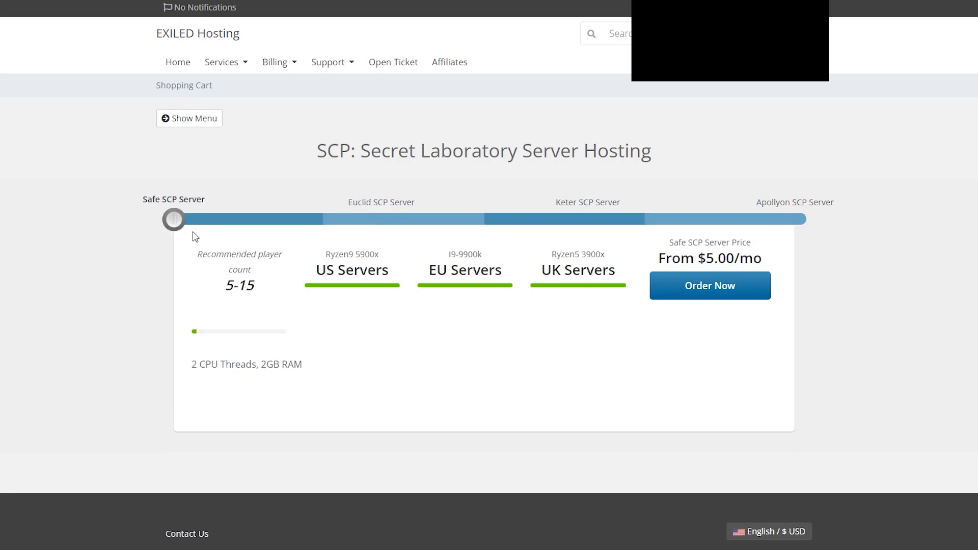
pyautogui.moveTo(196, 239)
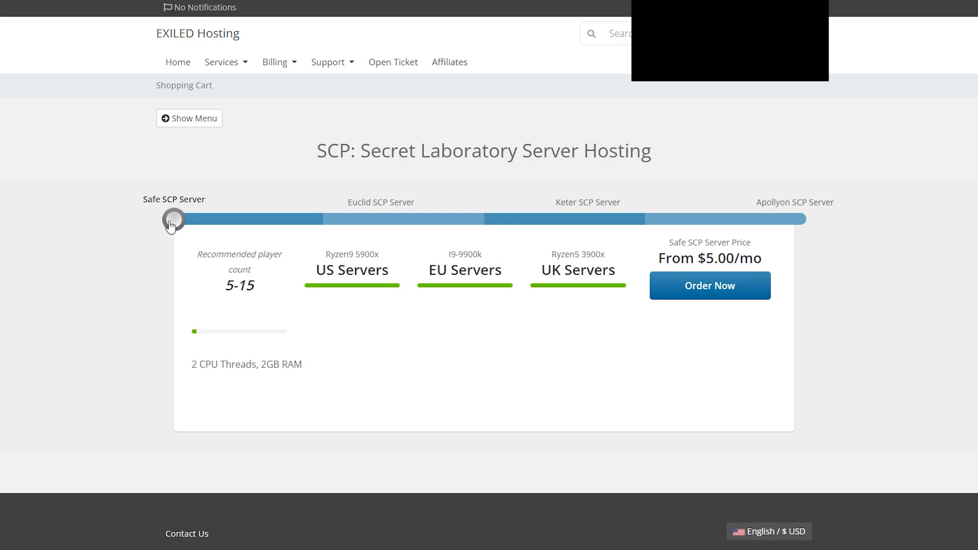
pyautogui.moveTo(684, 253)
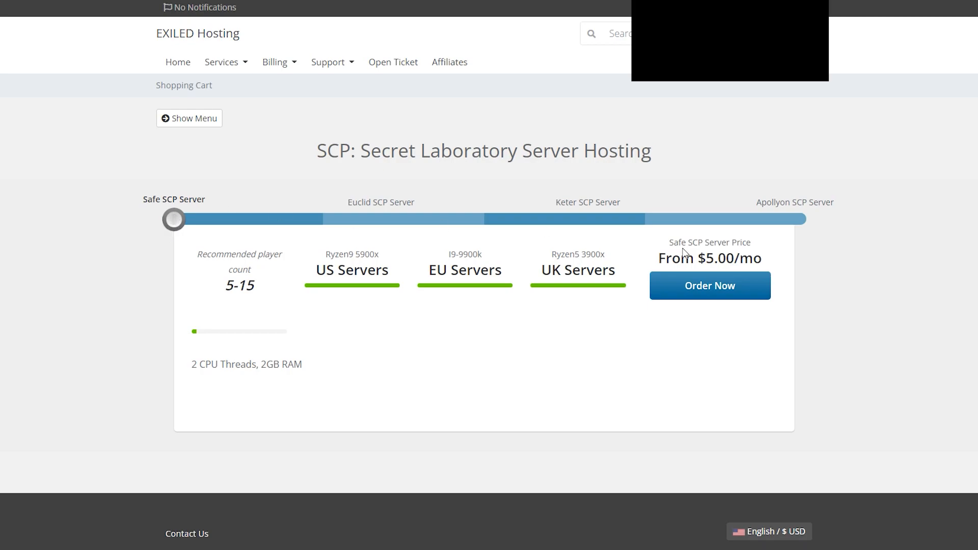
pyautogui.moveTo(172, 209)
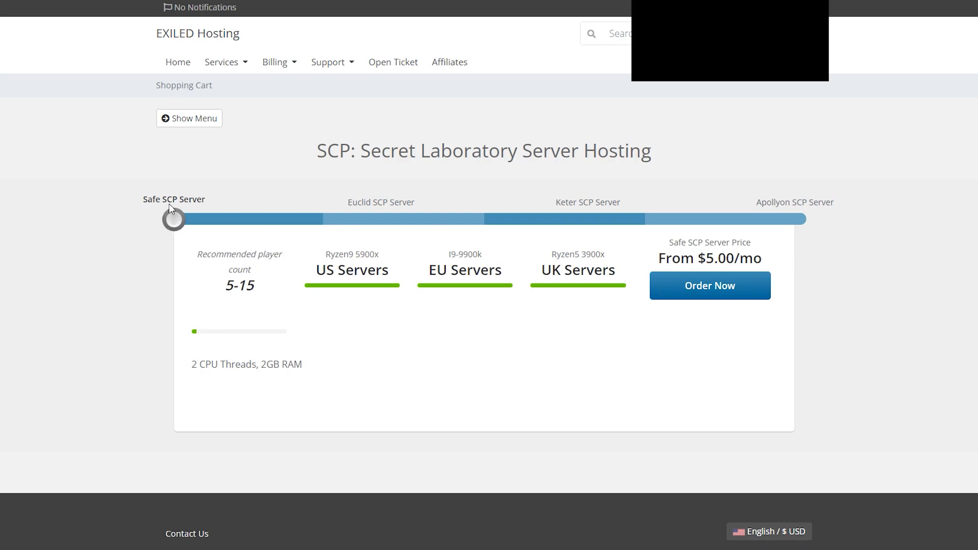
pyautogui.moveTo(173, 219); pyautogui.dragTo(587, 219)
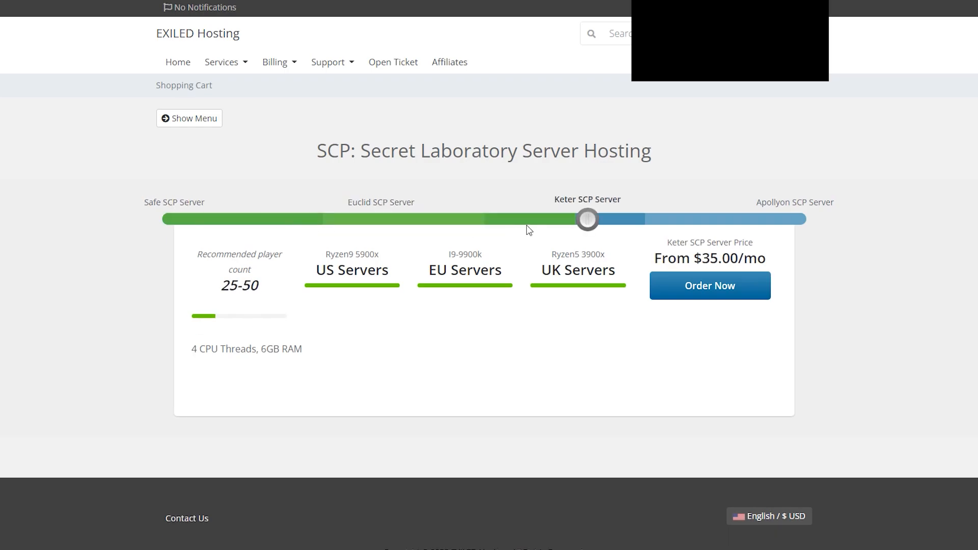
pyautogui.moveTo(587, 219); pyautogui.dragTo(794, 220)
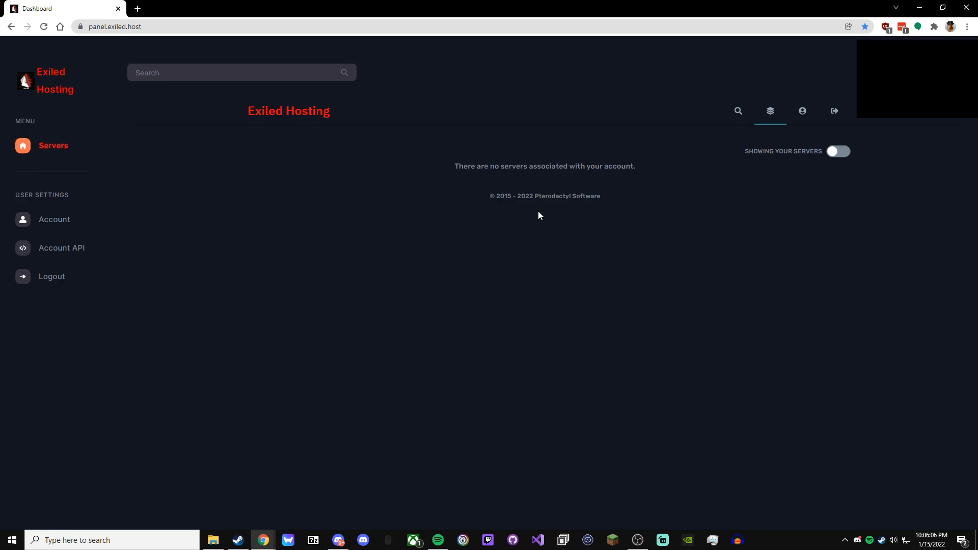
pyautogui.moveTo(423, 225)
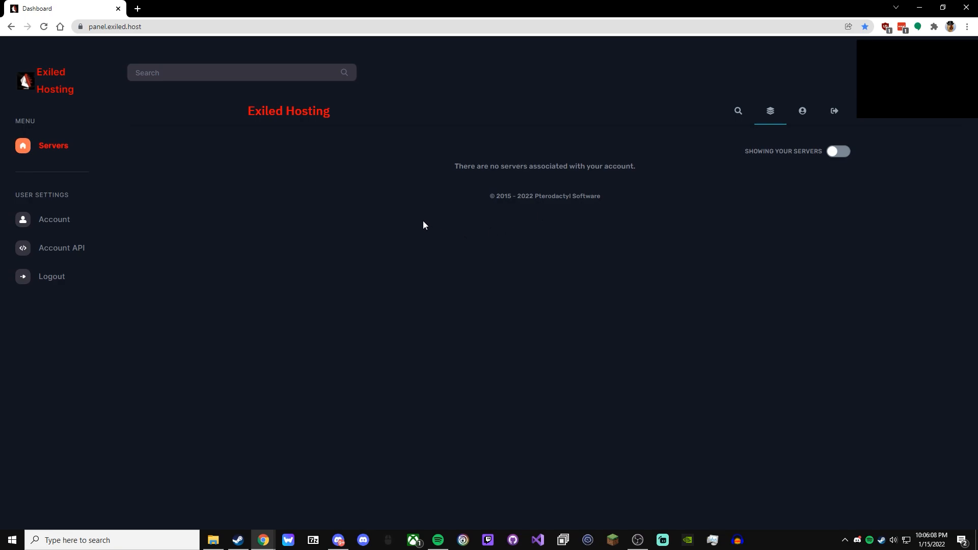
pyautogui.moveTo(295, 137)
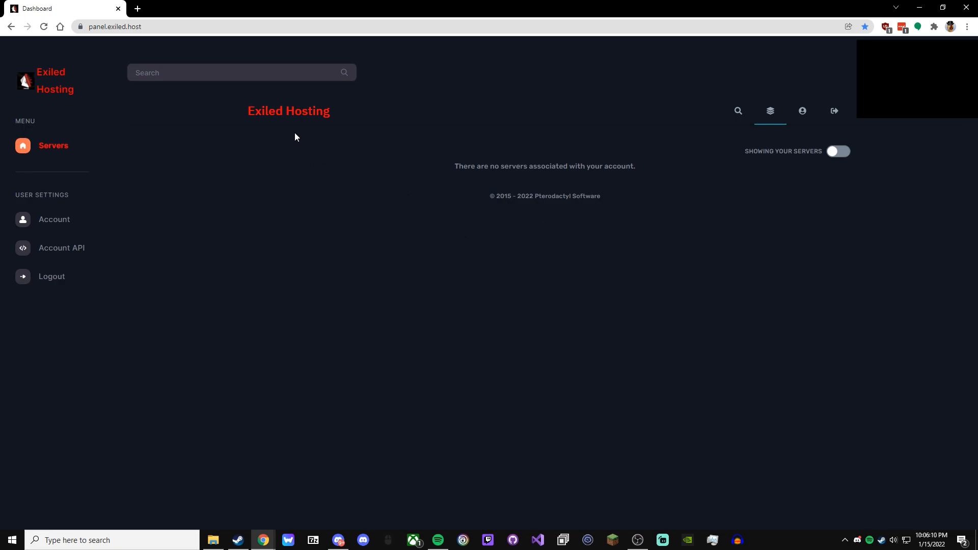
pyautogui.moveTo(649, 194)
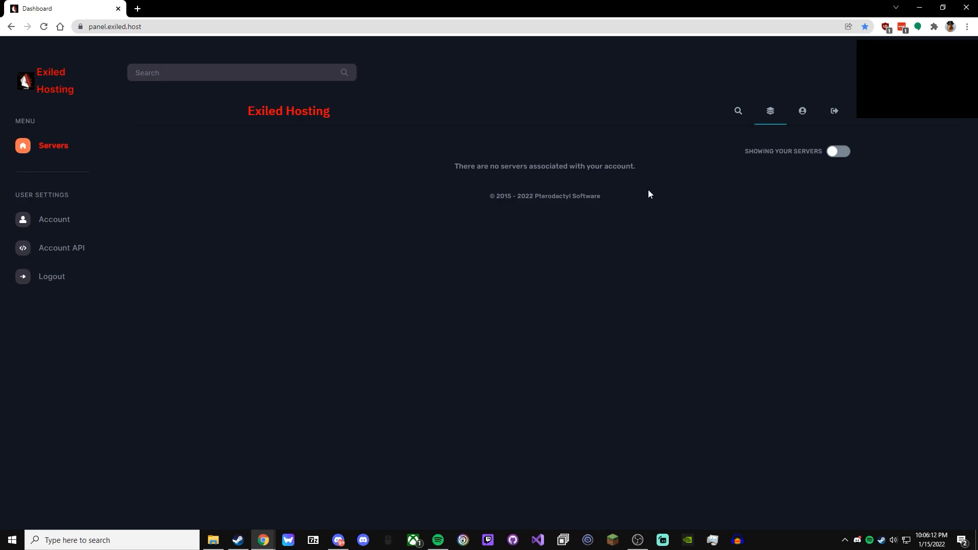
pyautogui.moveTo(650, 199)
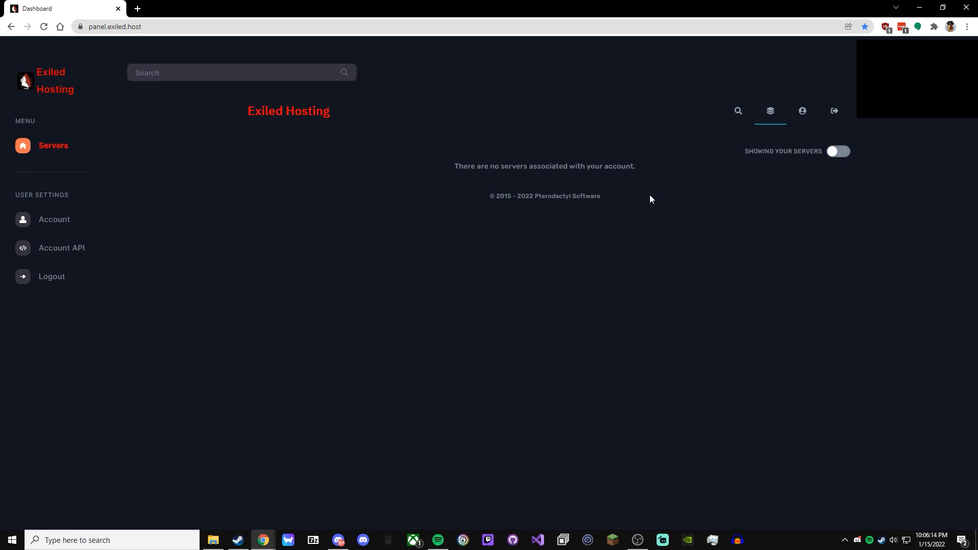
pyautogui.moveTo(735, 192)
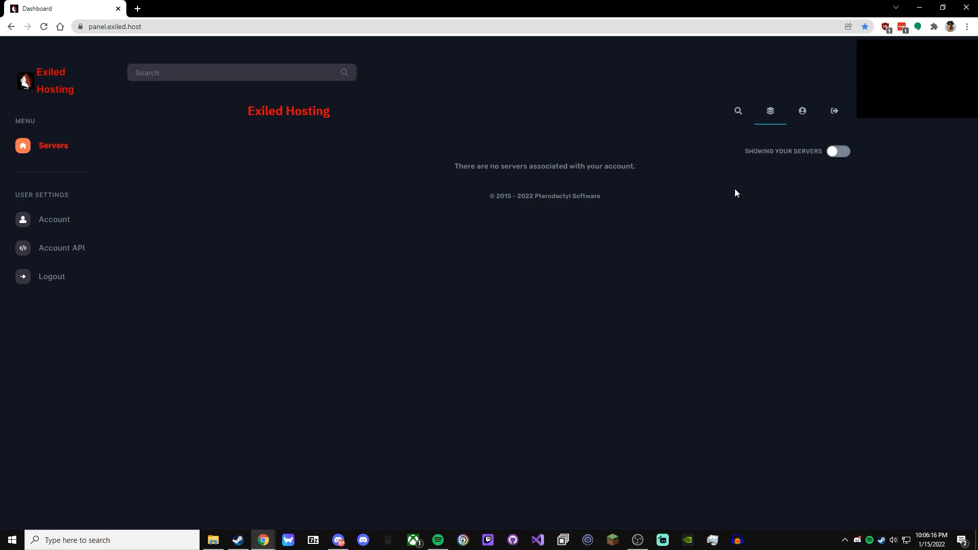
pyautogui.moveTo(745, 217)
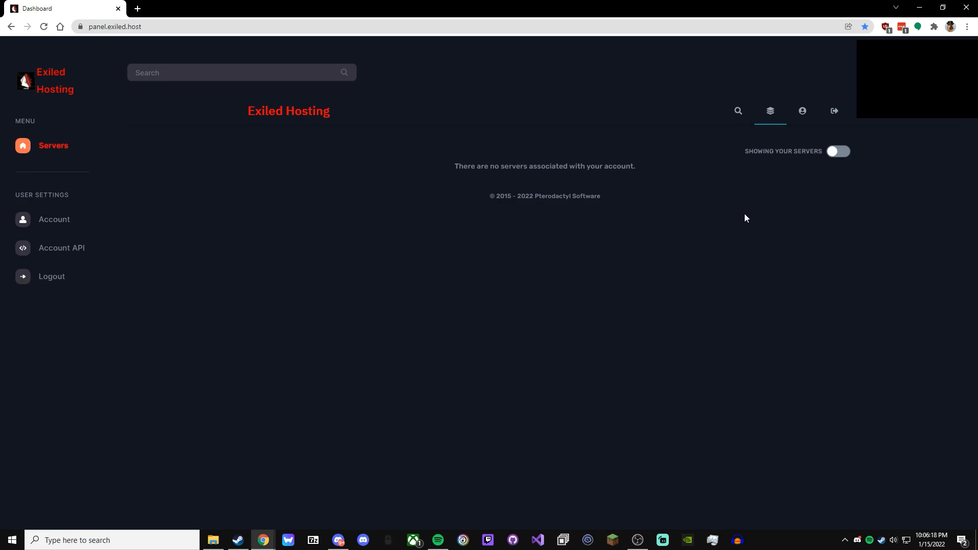
pyautogui.moveTo(743, 214)
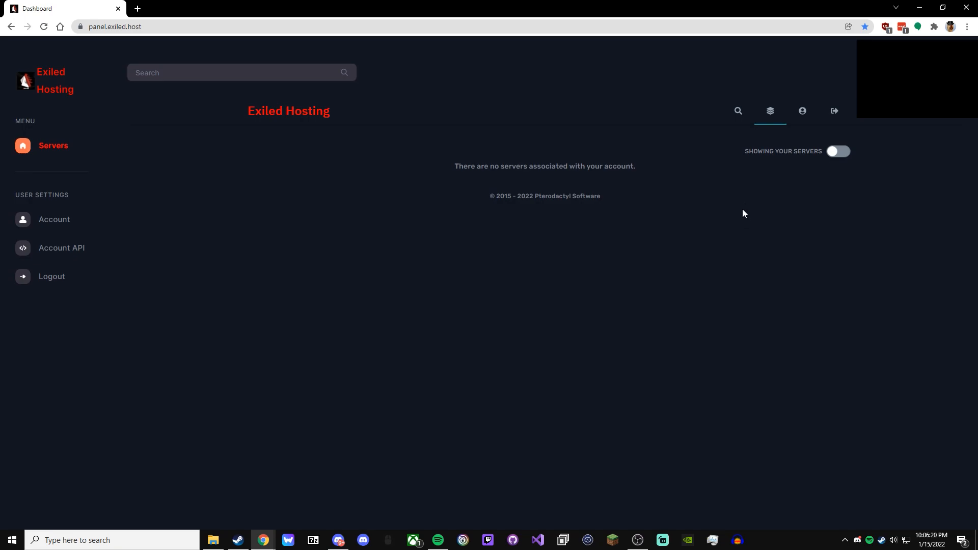
# Toggle the dashboard to show other users' servers, revealing The Crypt
pyautogui.click(837, 151)
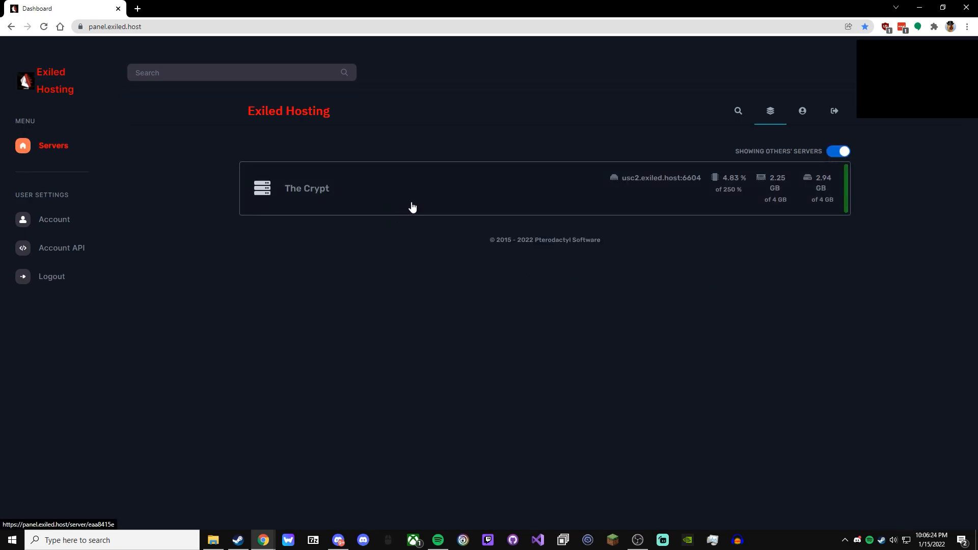
# View The Crypt's console, then bring up its file manager
pyautogui.click(306, 189)
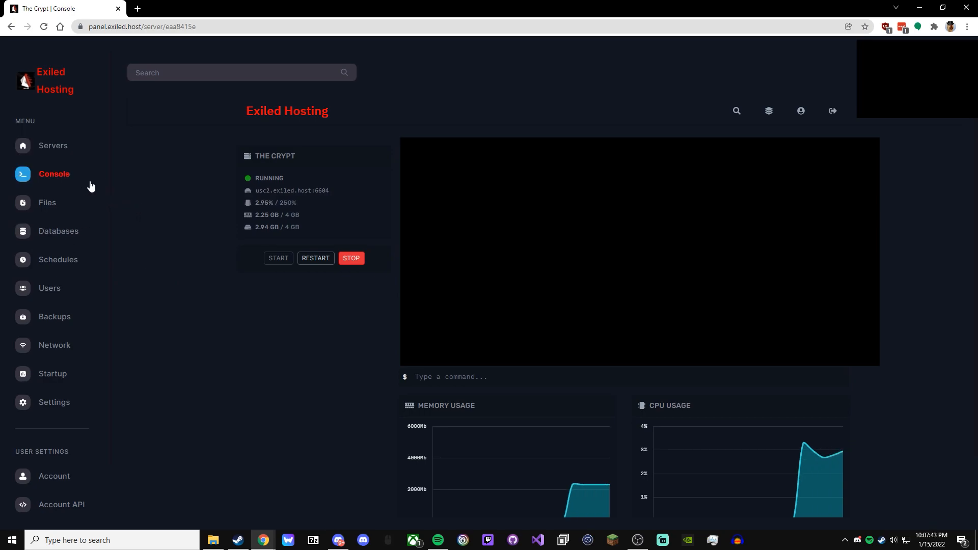
pyautogui.moveTo(901, 386)
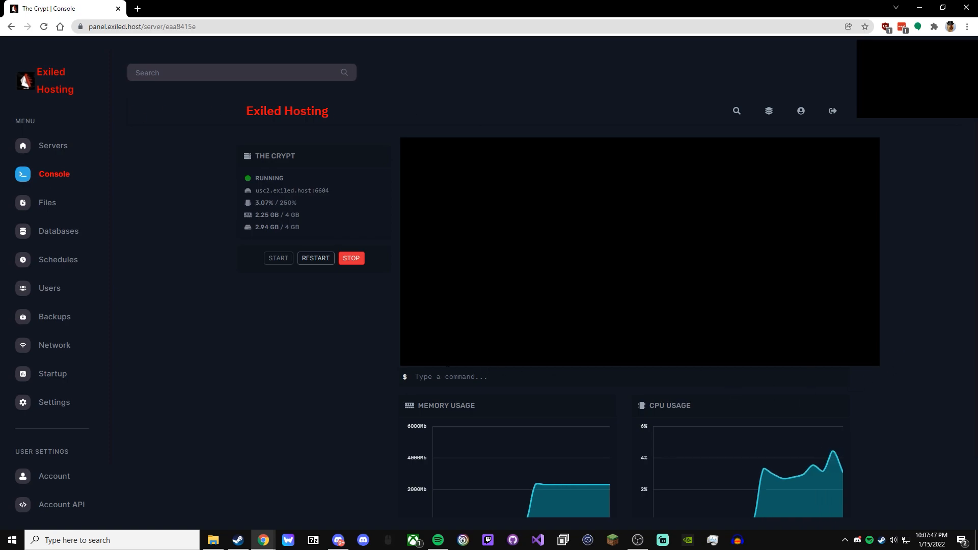
pyautogui.write('st')
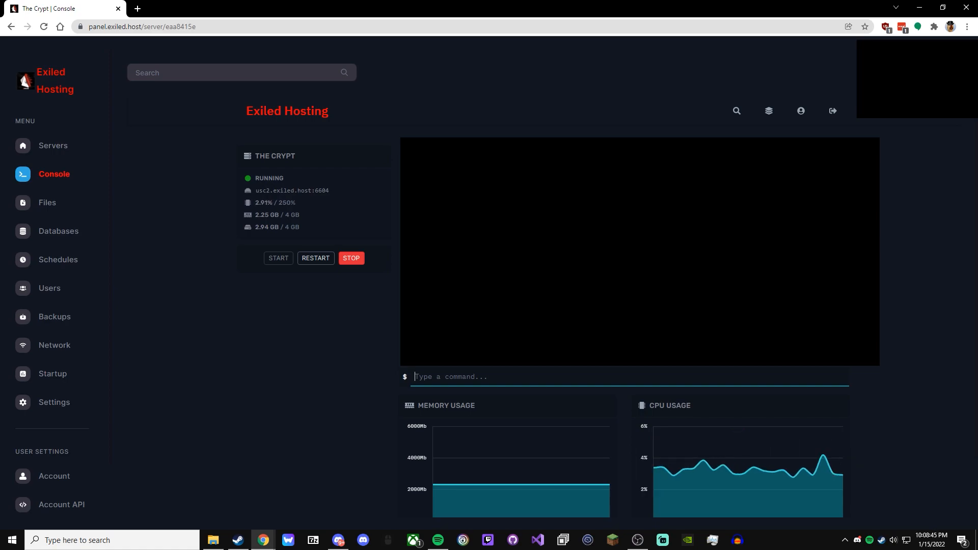
pyautogui.click(47, 202)
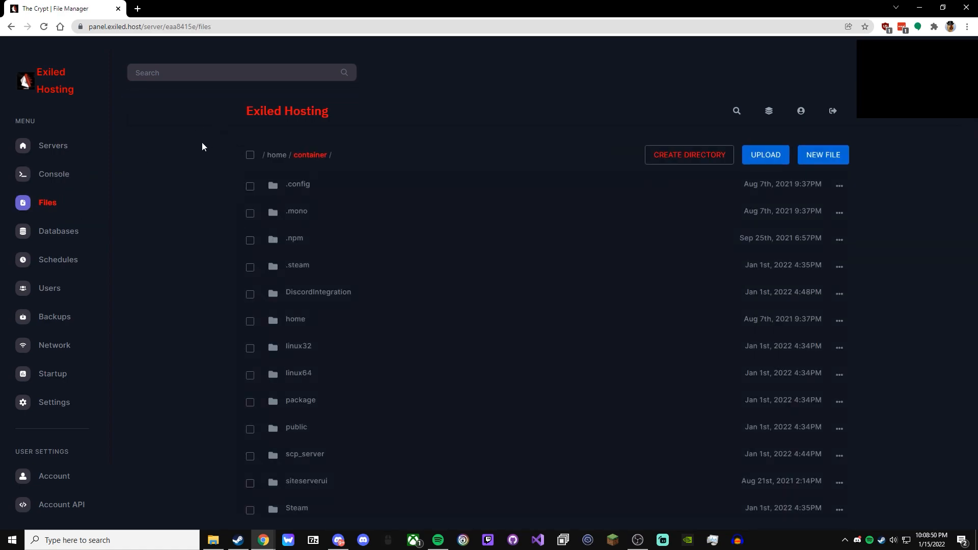
pyautogui.moveTo(197, 150)
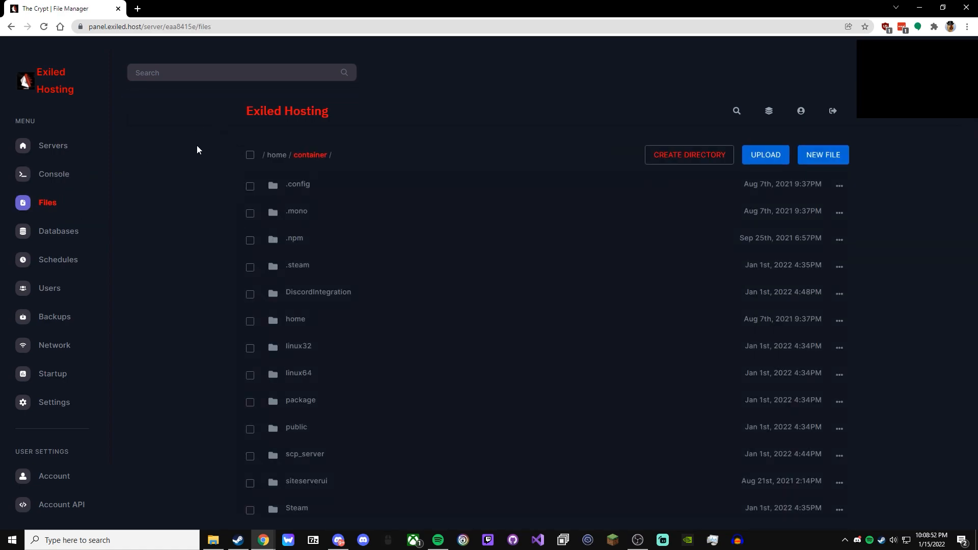
pyautogui.moveTo(195, 162)
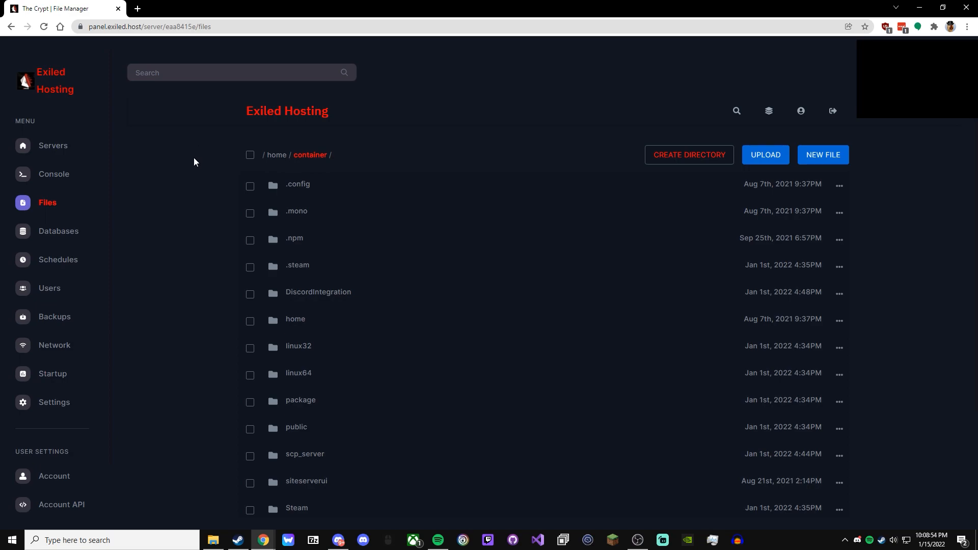
pyautogui.moveTo(194, 163)
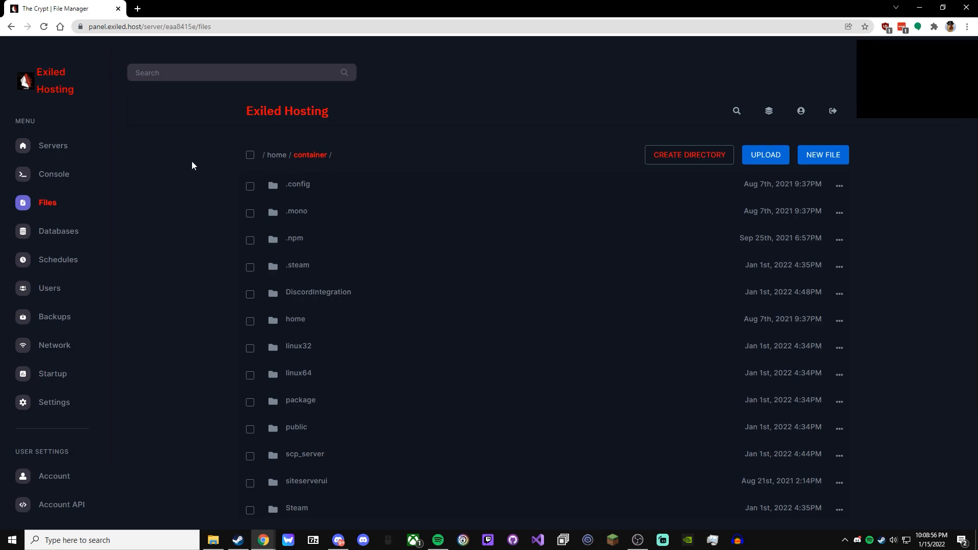
# Pass through the empty Databases and Schedules pages to The Crypt's subuser list
pyautogui.click(58, 230)
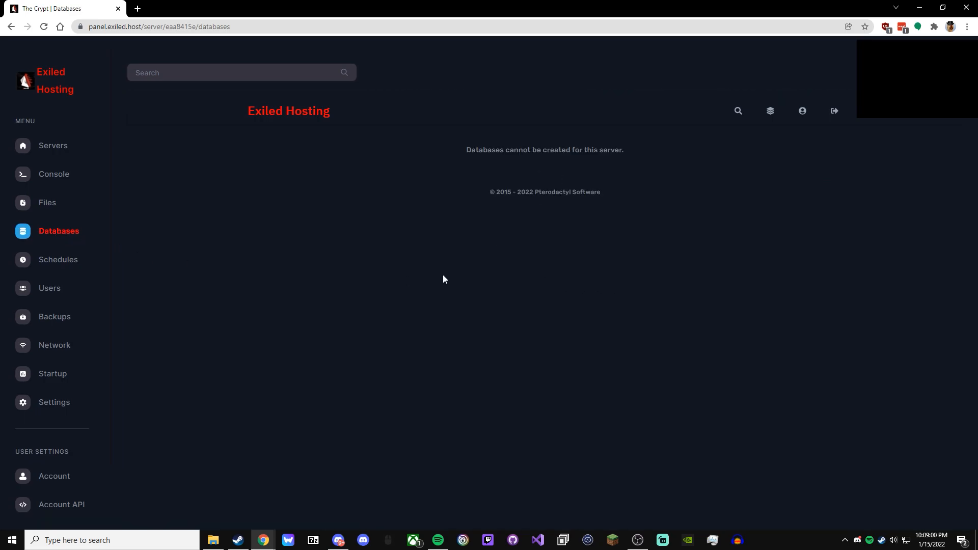
pyautogui.moveTo(117, 270)
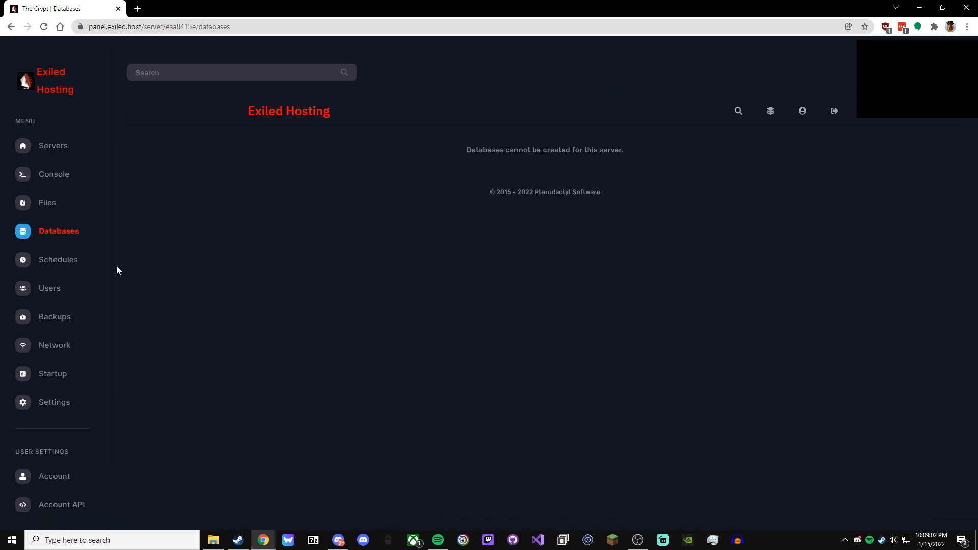
pyautogui.moveTo(58, 259)
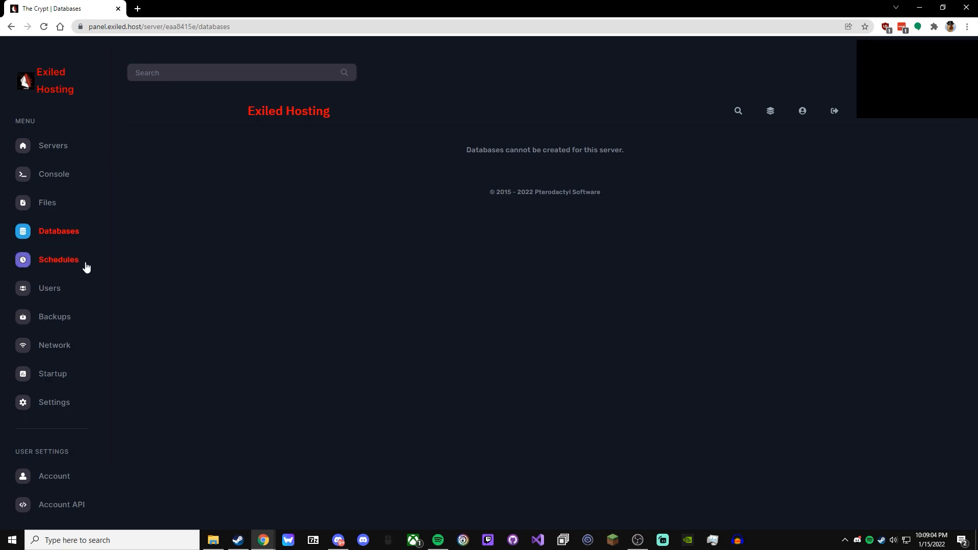
pyautogui.click(58, 259)
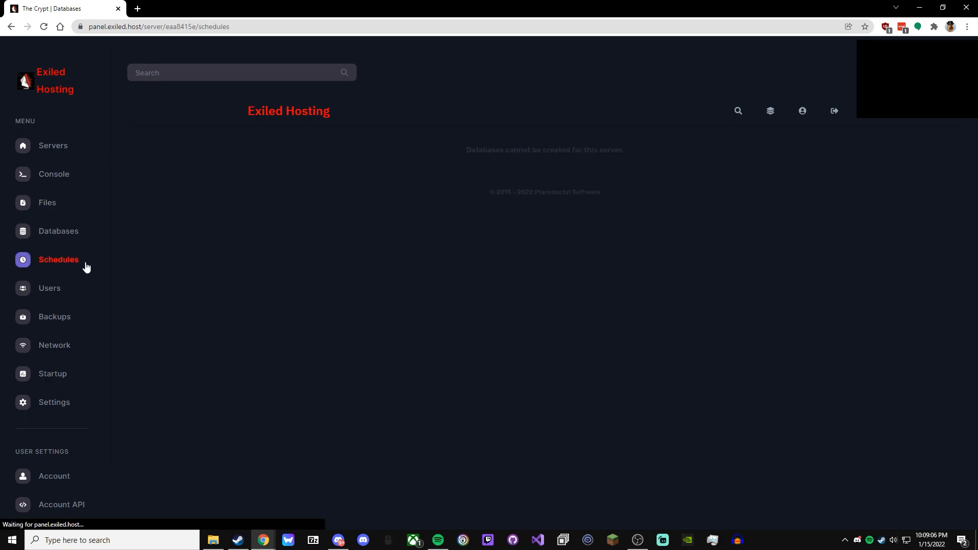
pyautogui.click(59, 260)
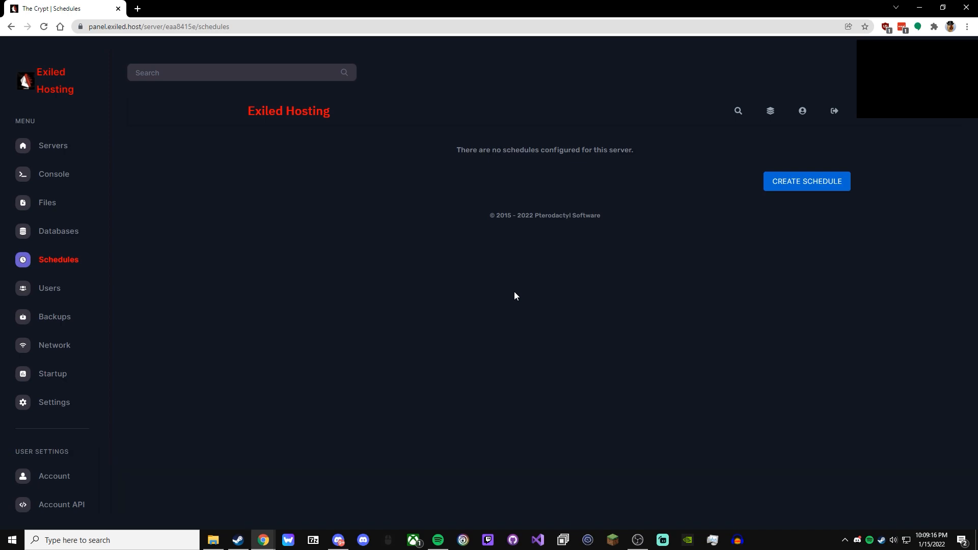
pyautogui.click(49, 287)
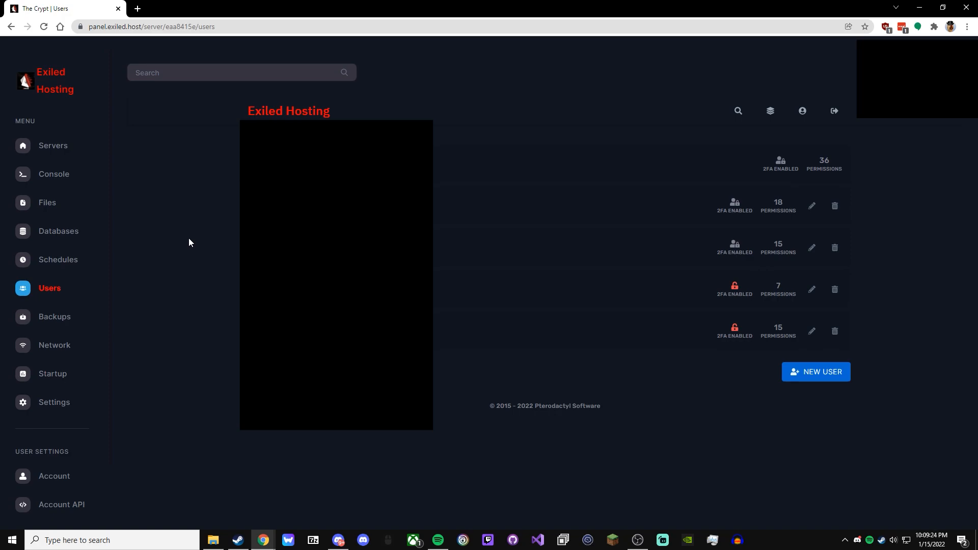
# Browse the permission checkboxes in the Create new subuser dialog, then close it
pyautogui.click(814, 372)
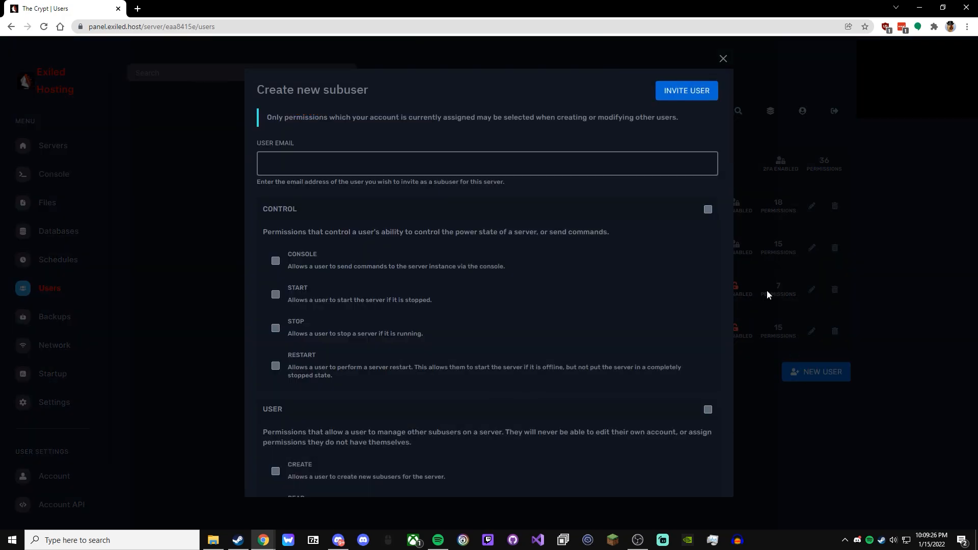
pyautogui.scroll(-3)
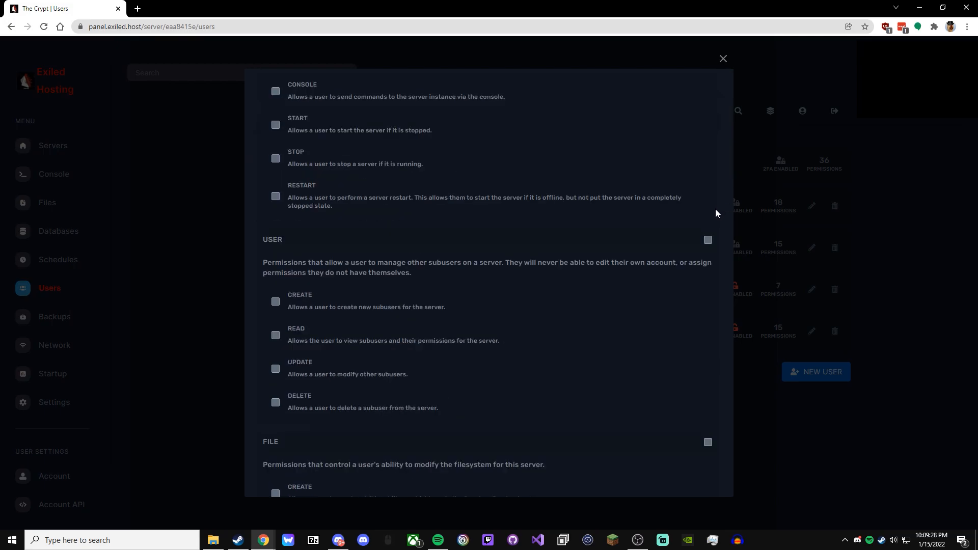
pyautogui.scroll(-3)
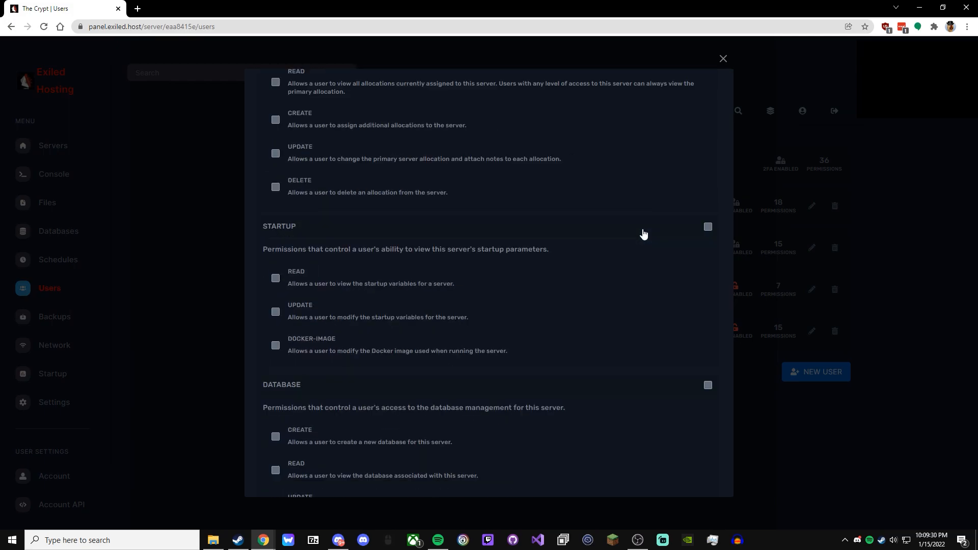
pyautogui.click(722, 59)
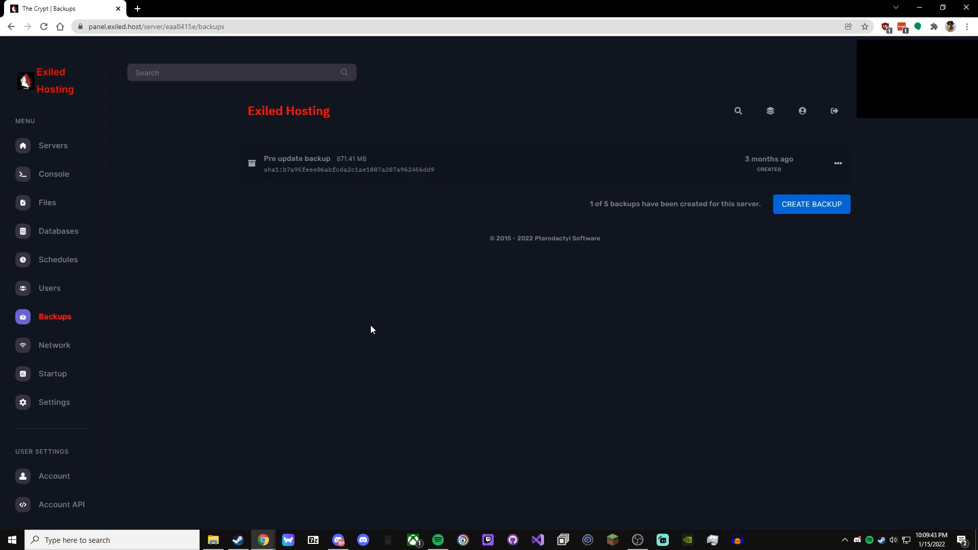
pyautogui.moveTo(273, 303)
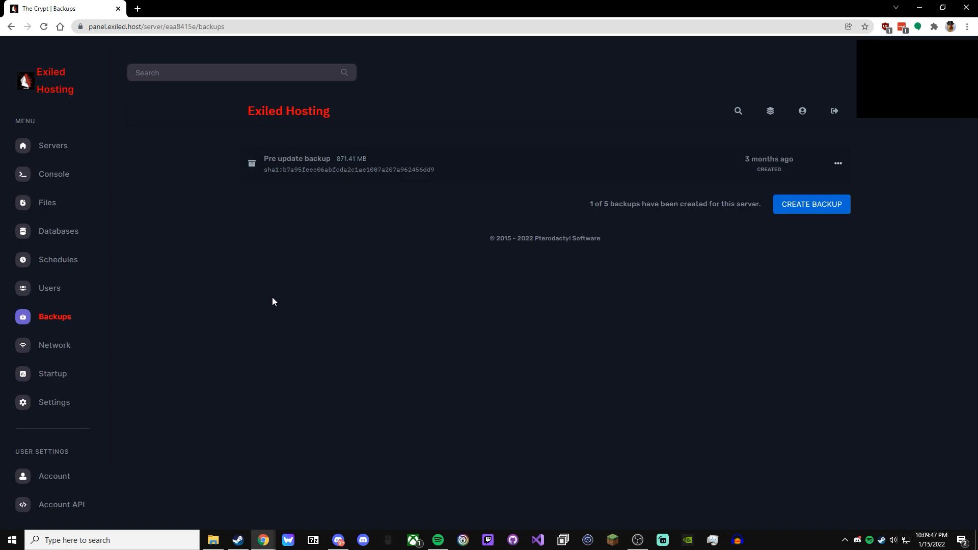
pyautogui.moveTo(391, 243)
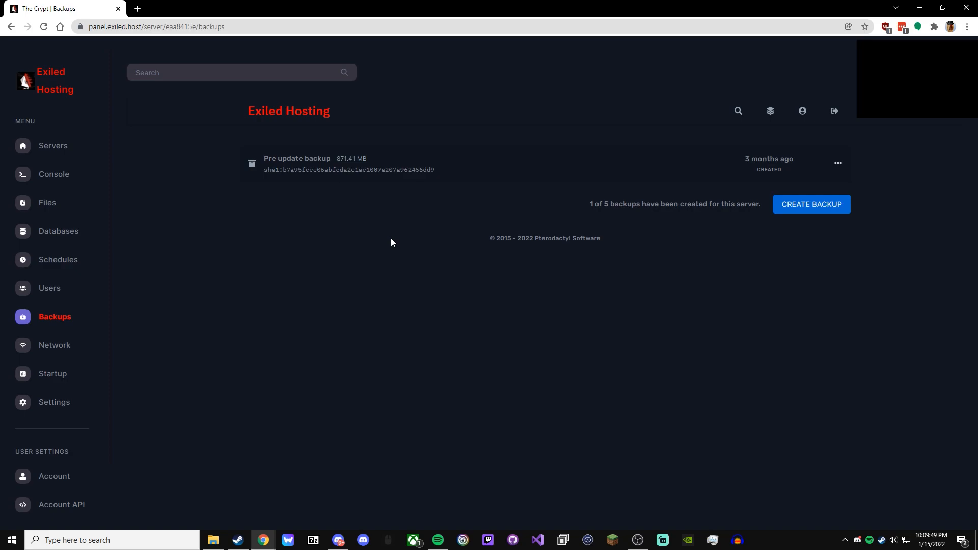
pyautogui.moveTo(225, 197)
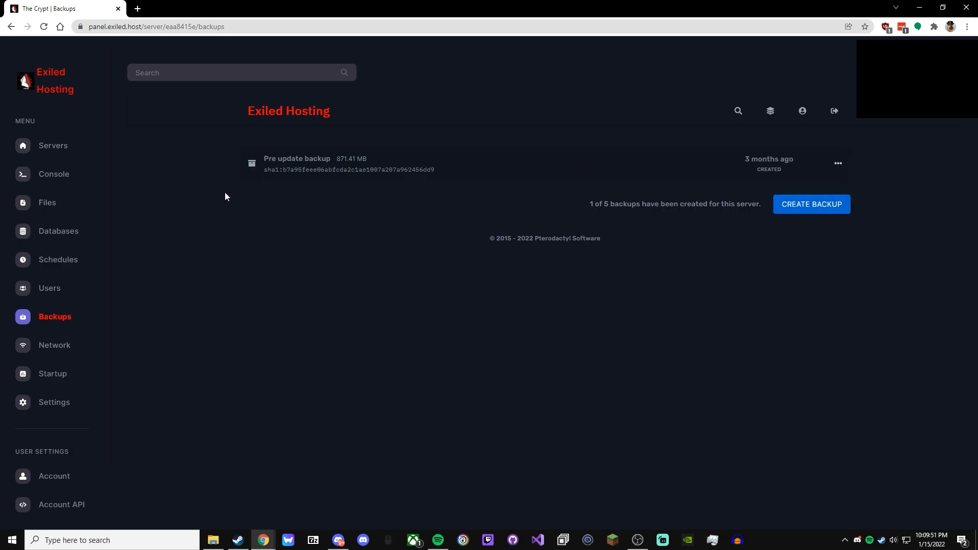
pyautogui.moveTo(386, 284)
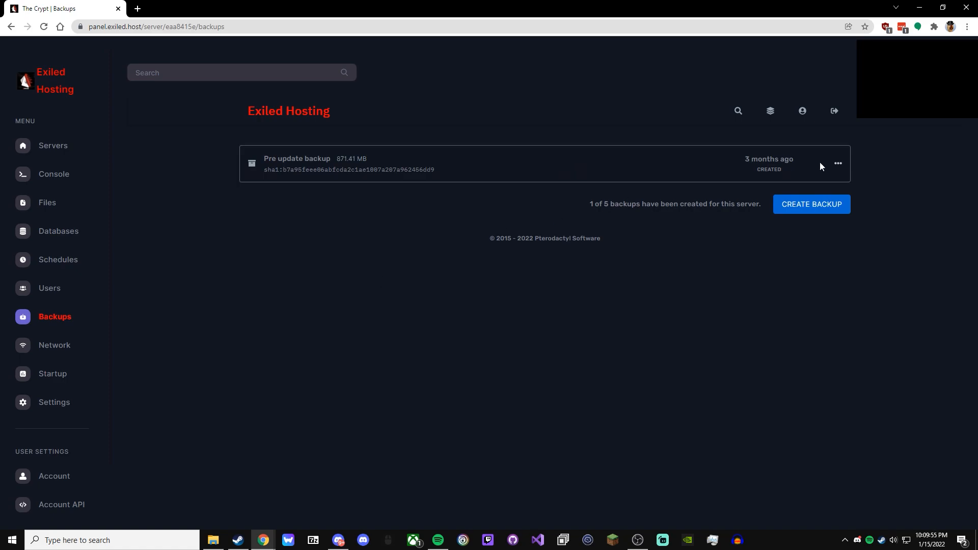
# Check the Pre update backup's Download/Restore/Lock/Delete actions, then view Network allocations
pyautogui.click(838, 164)
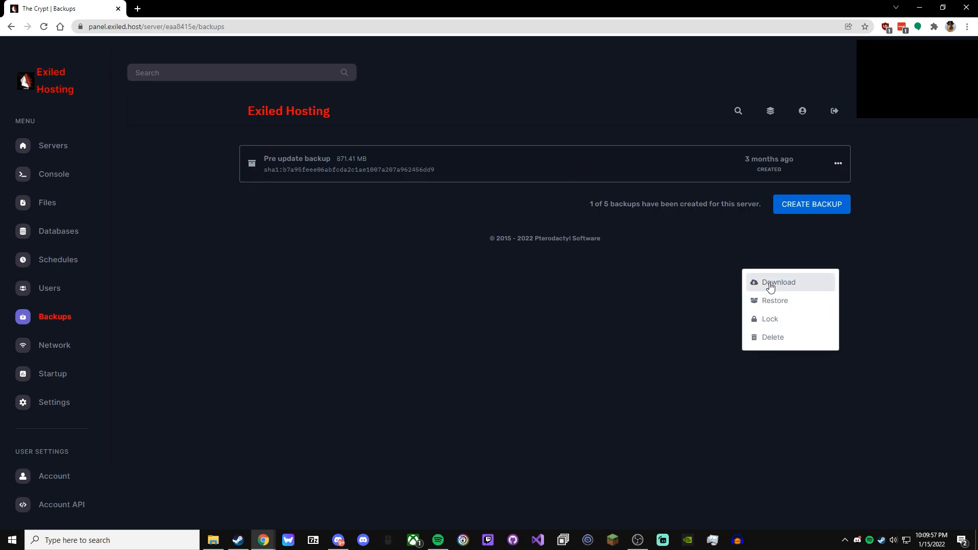
pyautogui.moveTo(709, 255)
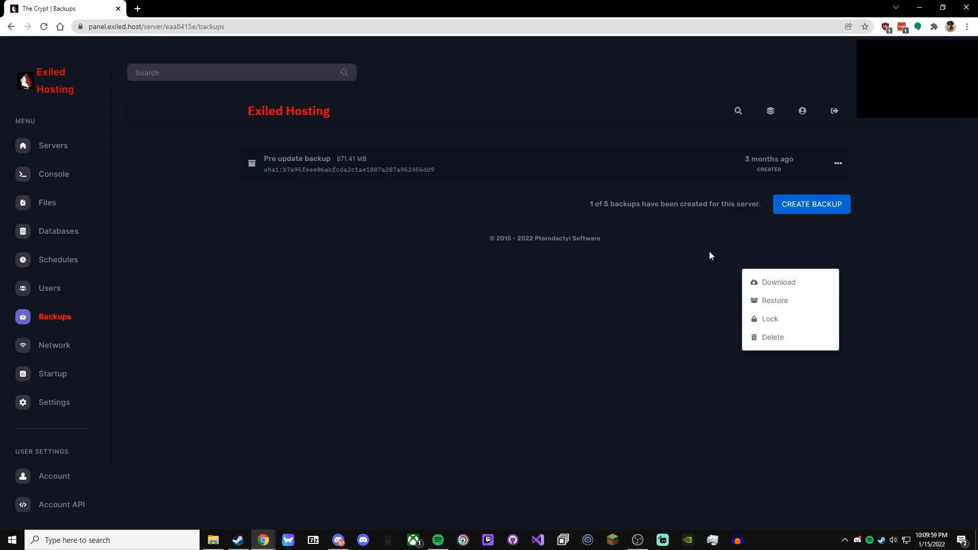
pyautogui.moveTo(789, 302)
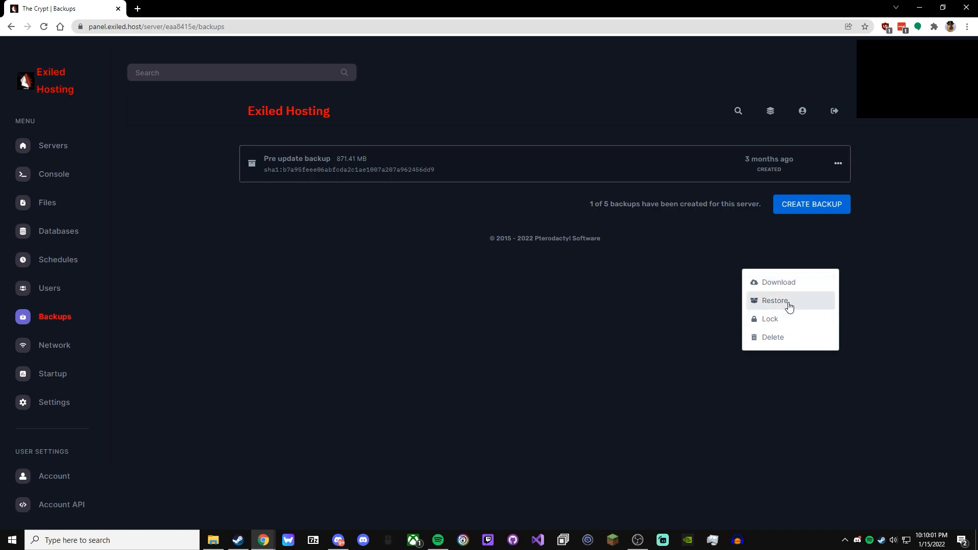
pyautogui.moveTo(786, 319)
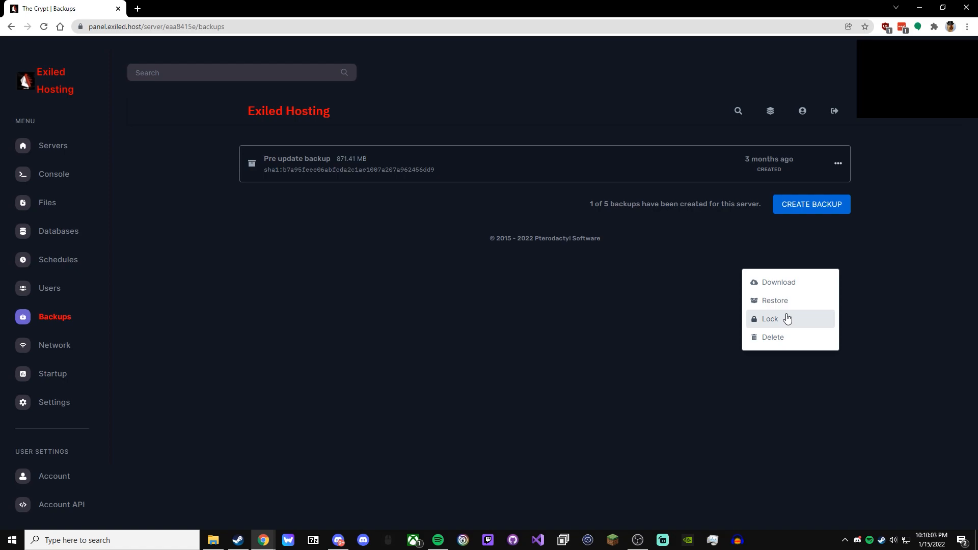
pyautogui.click(347, 368)
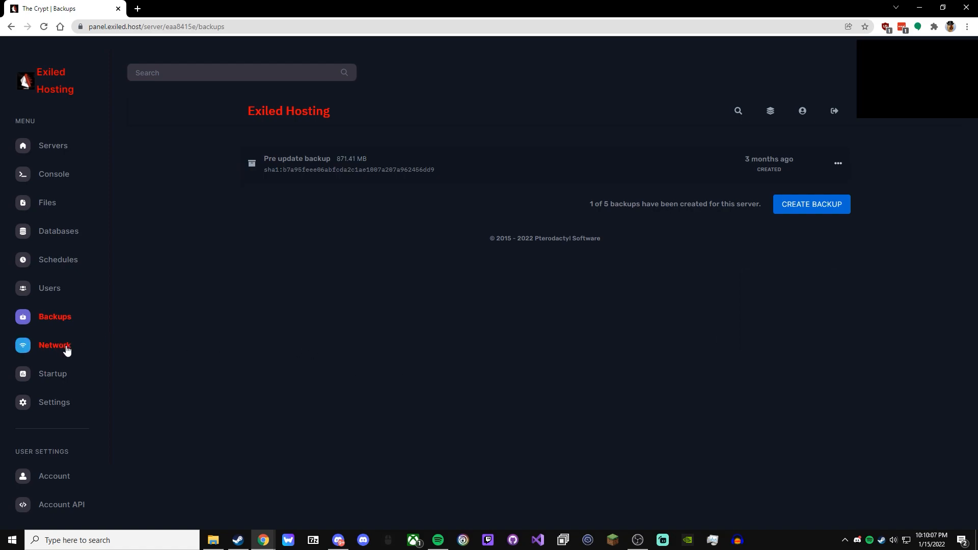
pyautogui.click(55, 345)
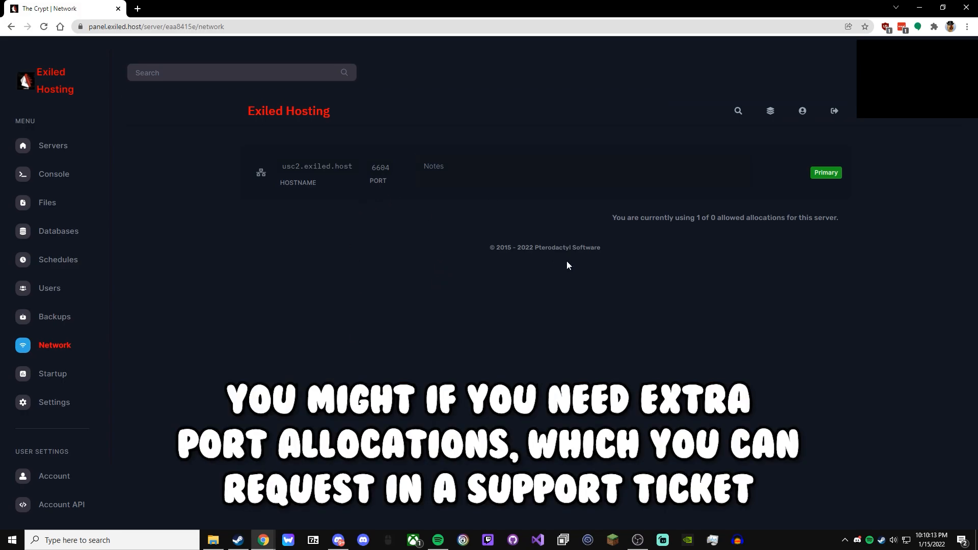
# Show The Crypt's LocalAdmin 6604 startup command, Docker image and EXILED variables
pyautogui.click(52, 374)
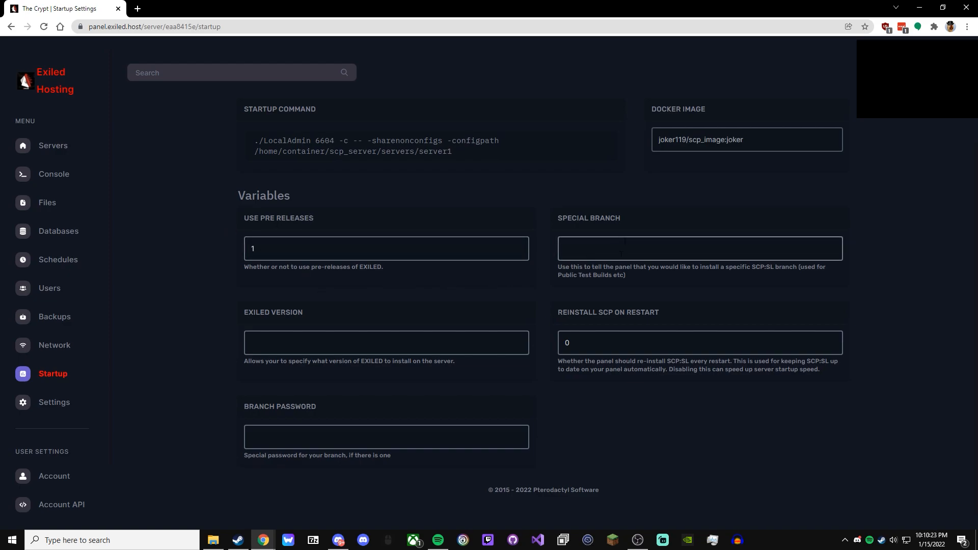
# Review the startup variables, then view Settings with SFTP and debug details
pyautogui.click(698, 248)
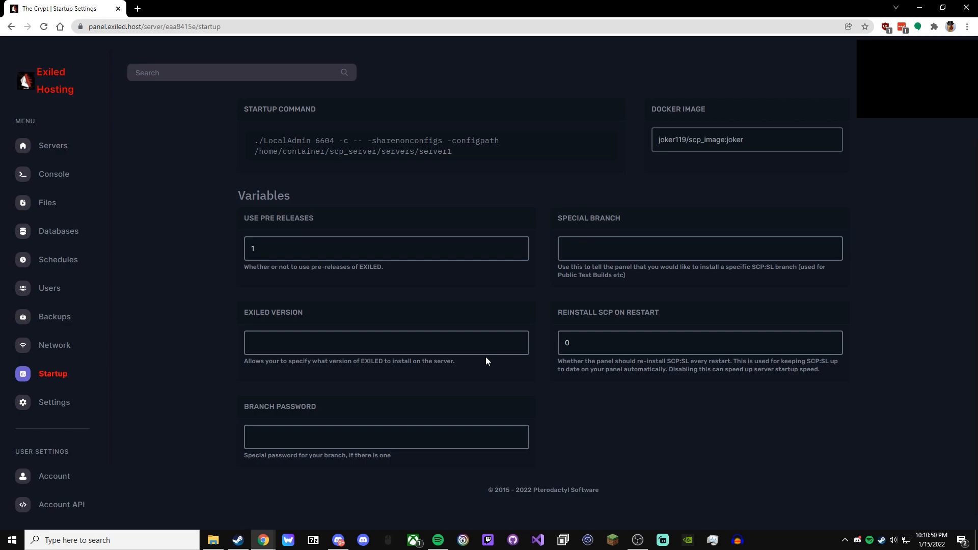
pyautogui.moveTo(458, 388)
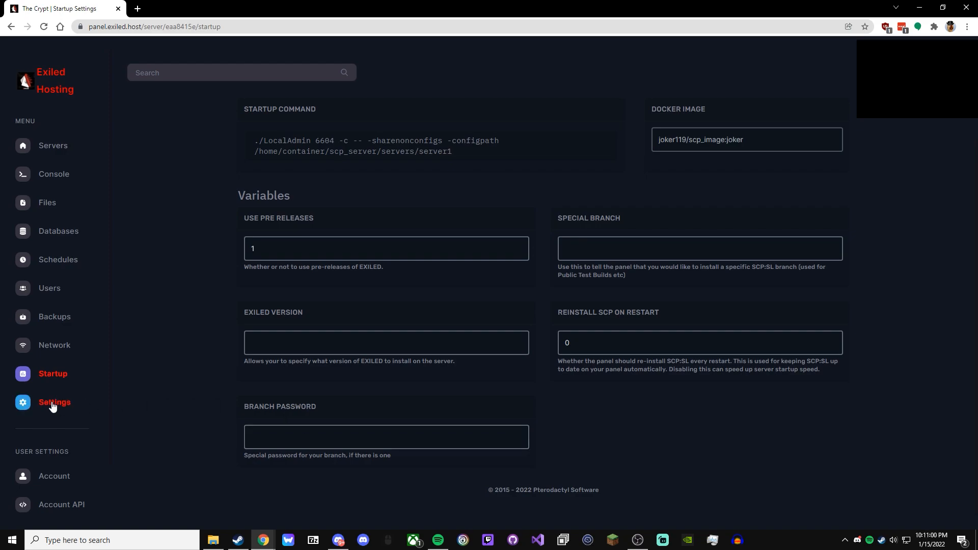
pyautogui.click(55, 402)
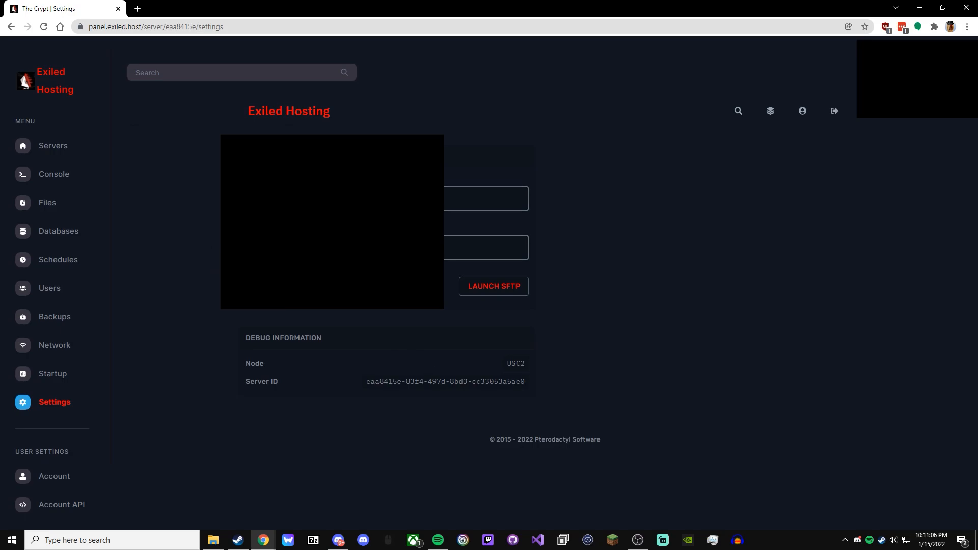
pyautogui.moveTo(123, 288)
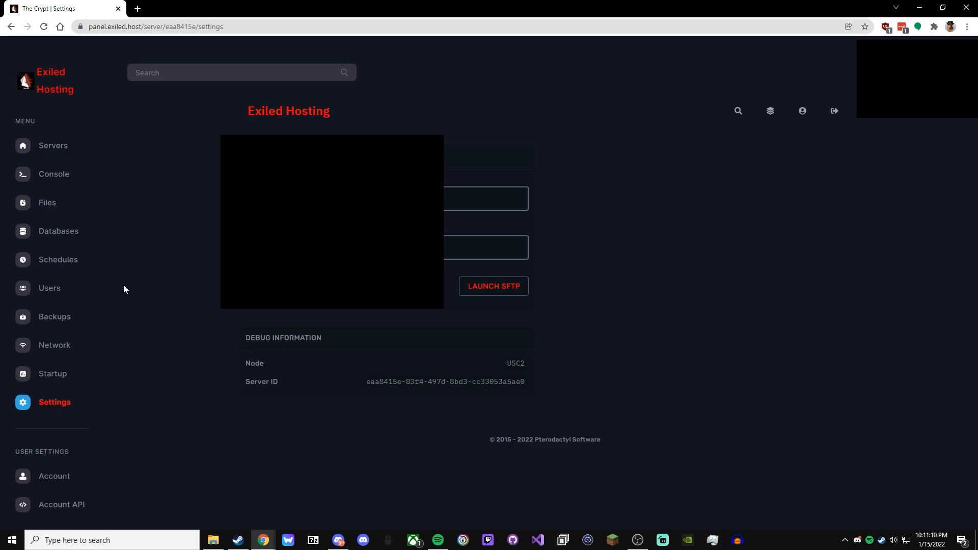
pyautogui.moveTo(103, 347)
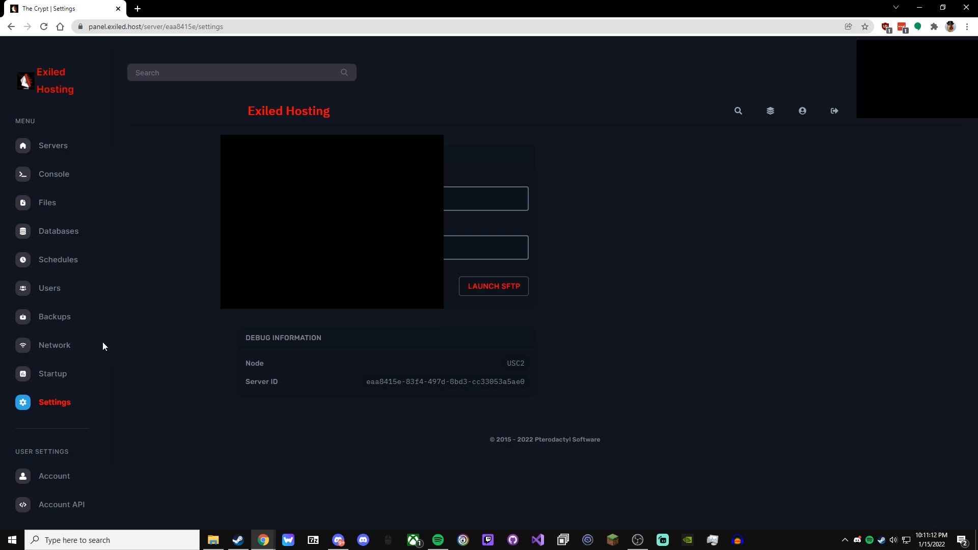
# Return to The Crypt's file manager listing DiscordIntegration, scp_server and Steam
pyautogui.click(47, 202)
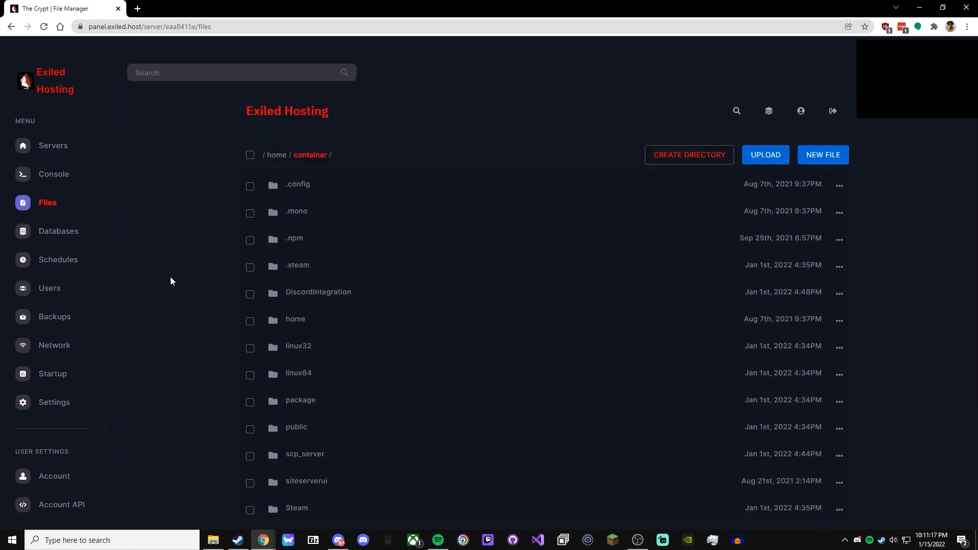
# Browse into scp_server/servers/server1 and open config_gameplay.txt in the editor
pyautogui.scroll(-3)
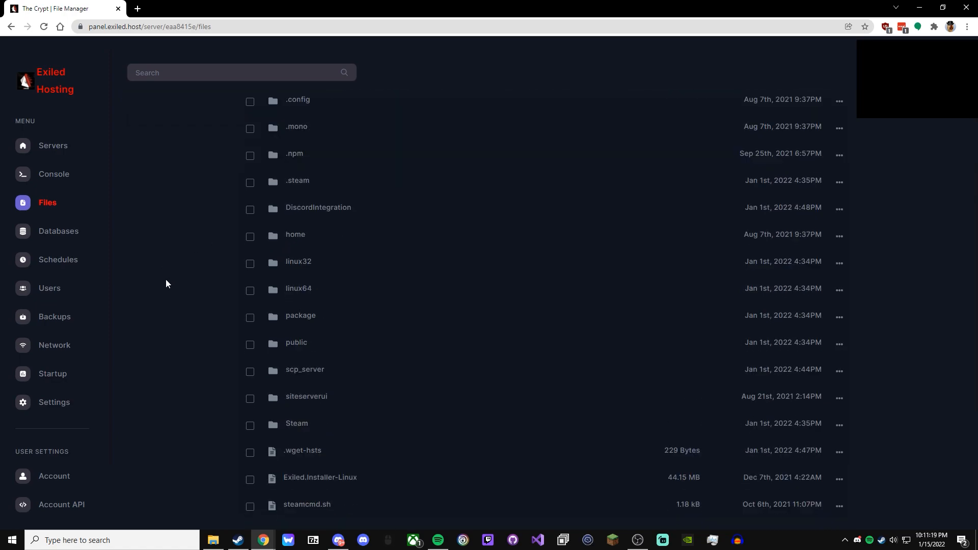
pyautogui.moveTo(347, 379)
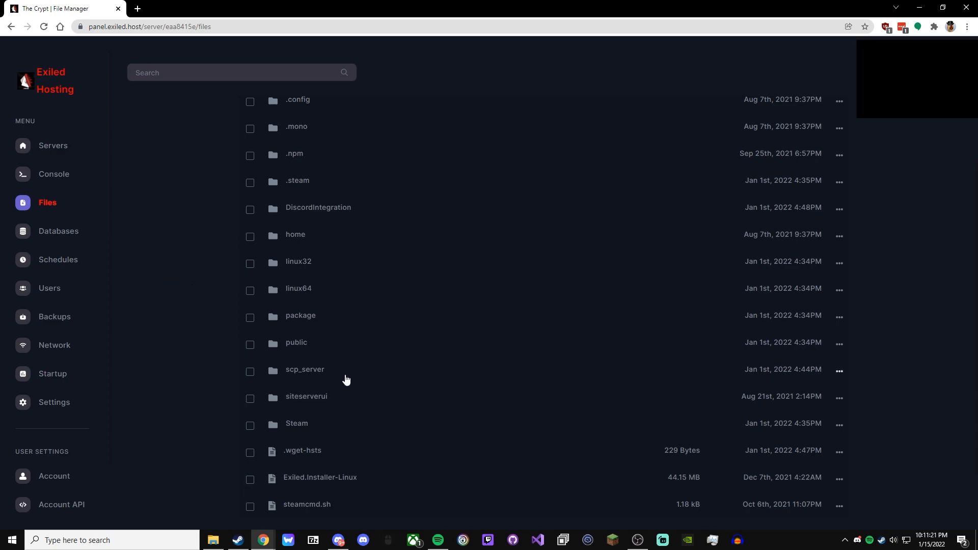
pyautogui.click(306, 370)
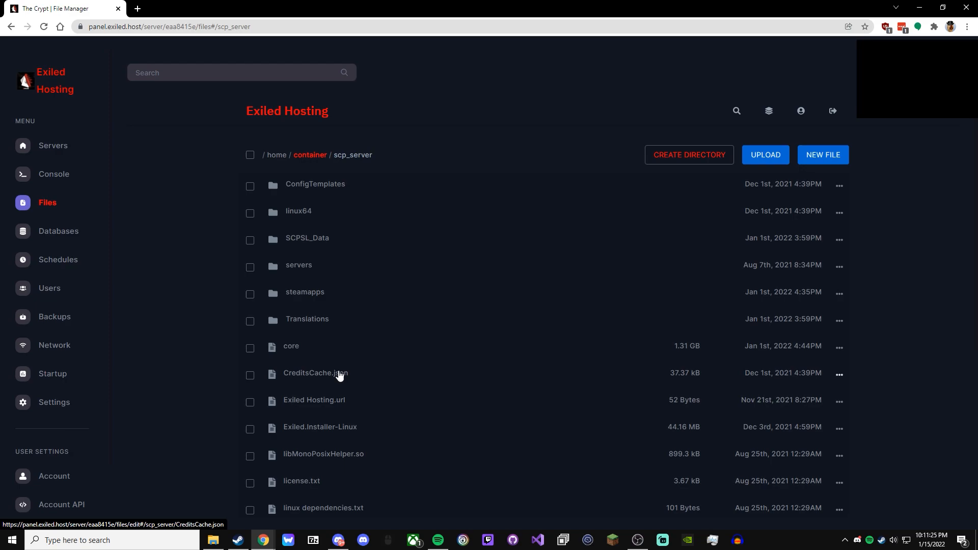
pyautogui.moveTo(341, 267)
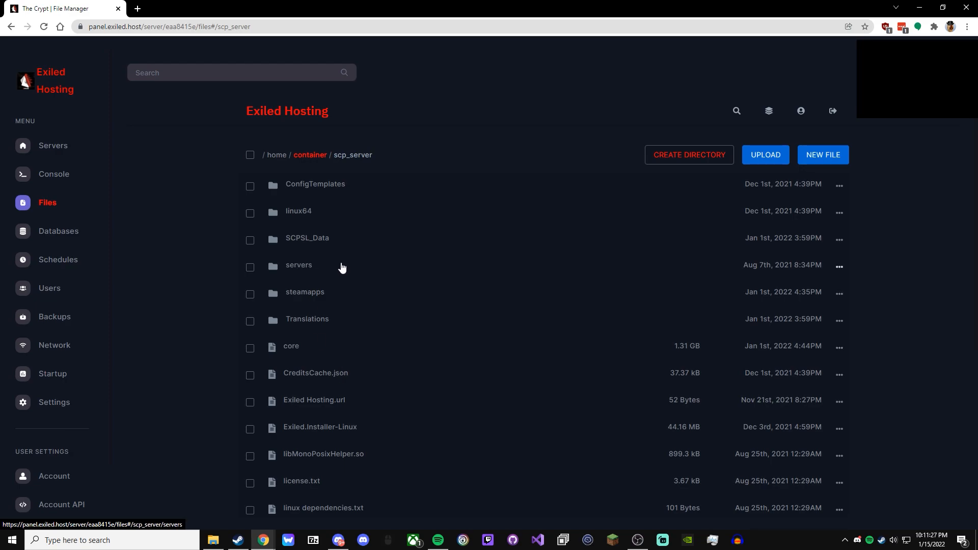
pyautogui.click(298, 264)
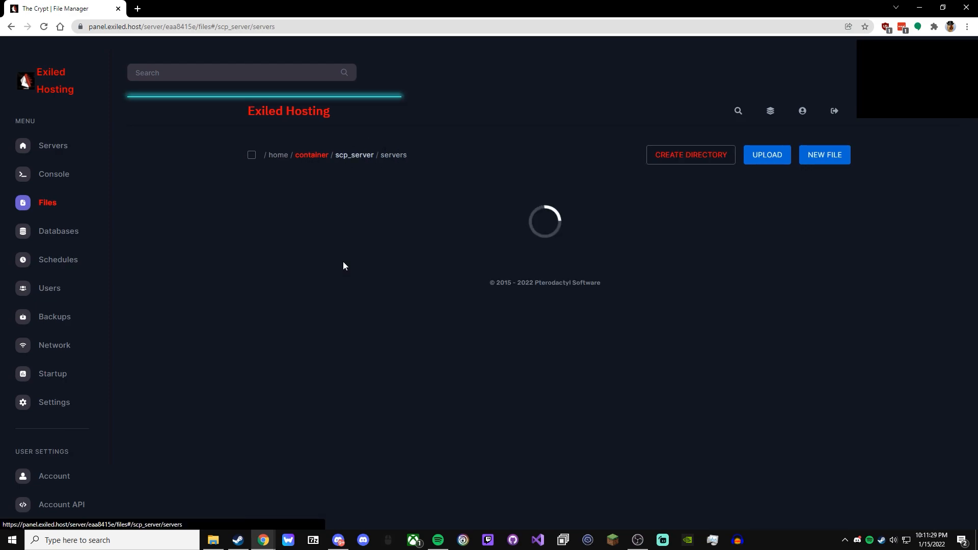
pyautogui.click(343, 184)
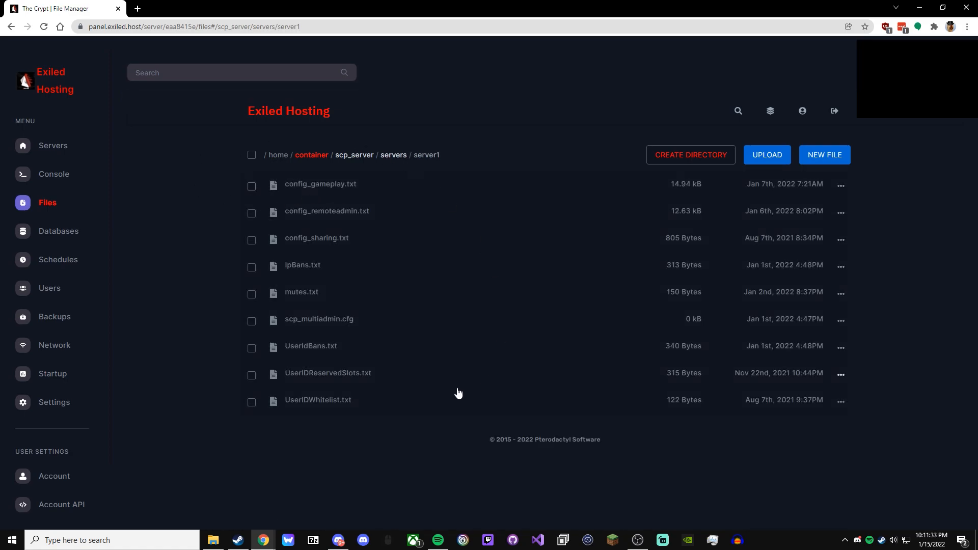
pyautogui.moveTo(165, 303)
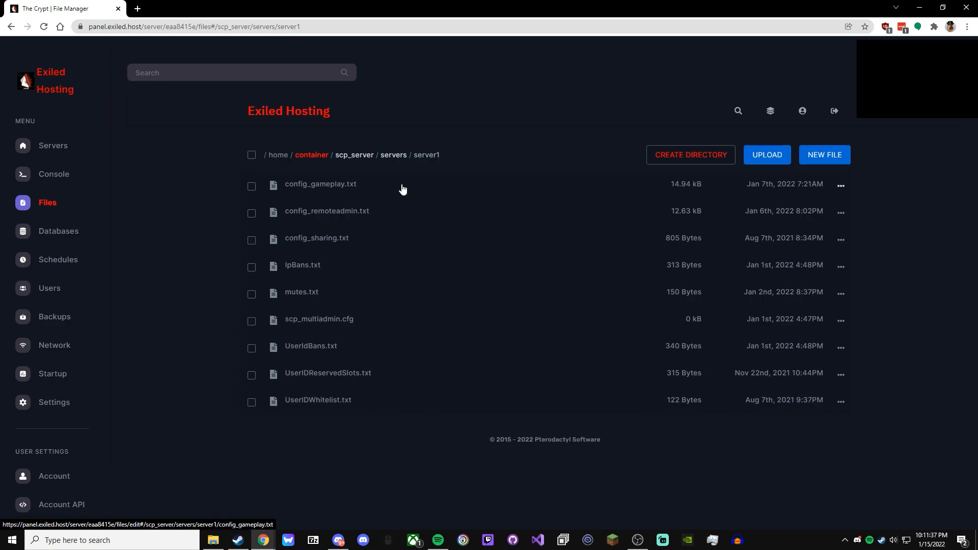
pyautogui.click(321, 183)
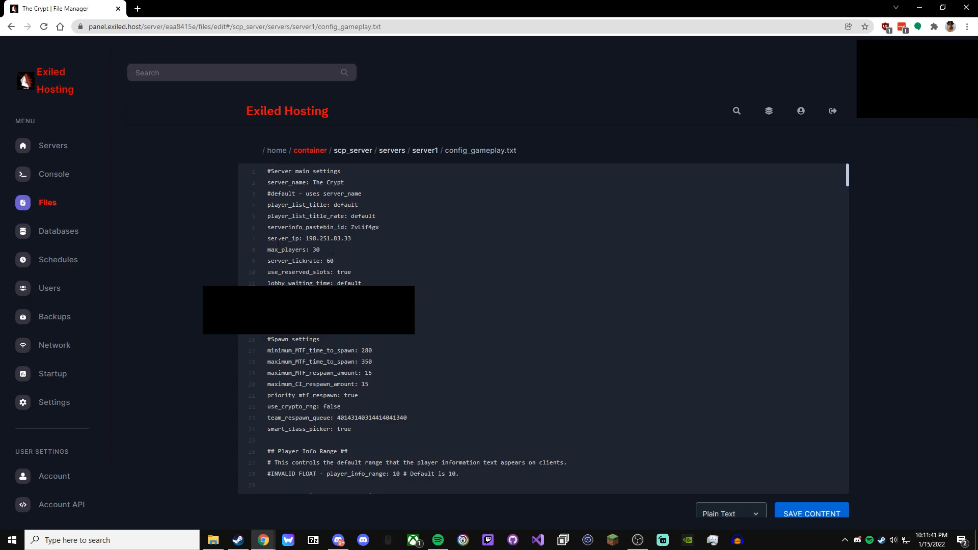
# Scroll through config_gameplay.txt's main, spawn, respawn ticket and stamina settings
pyautogui.click(320, 250)
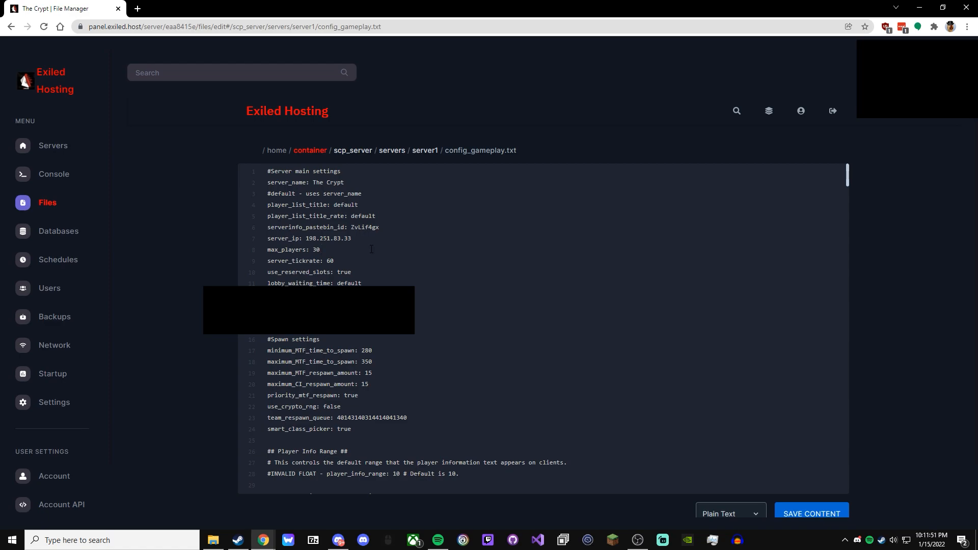
pyautogui.click(319, 250)
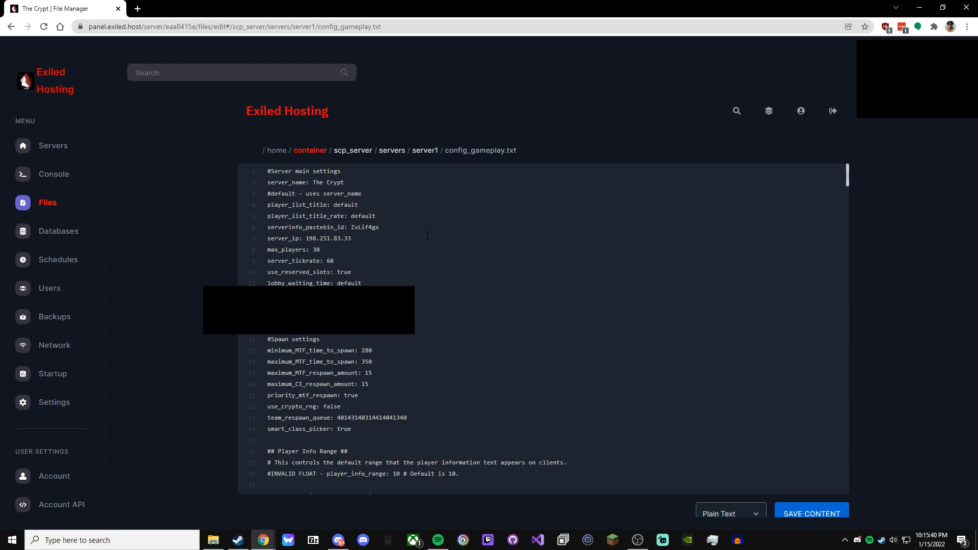
pyautogui.scroll(-3)
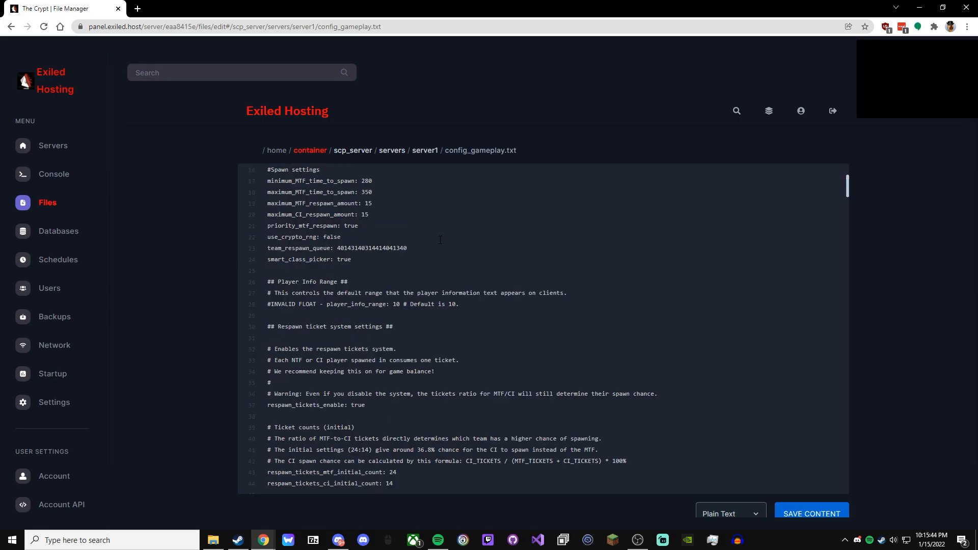
pyautogui.scroll(-3)
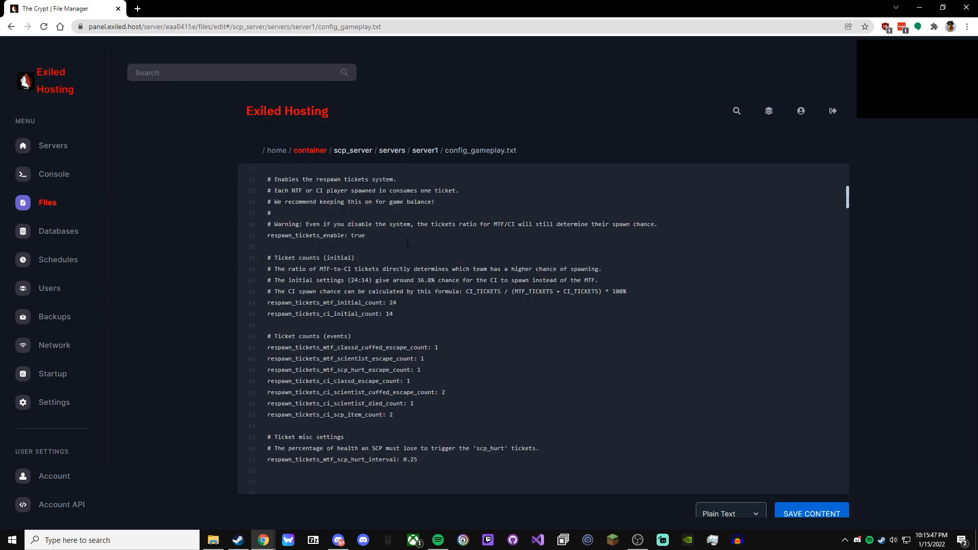
pyautogui.scroll(-3)
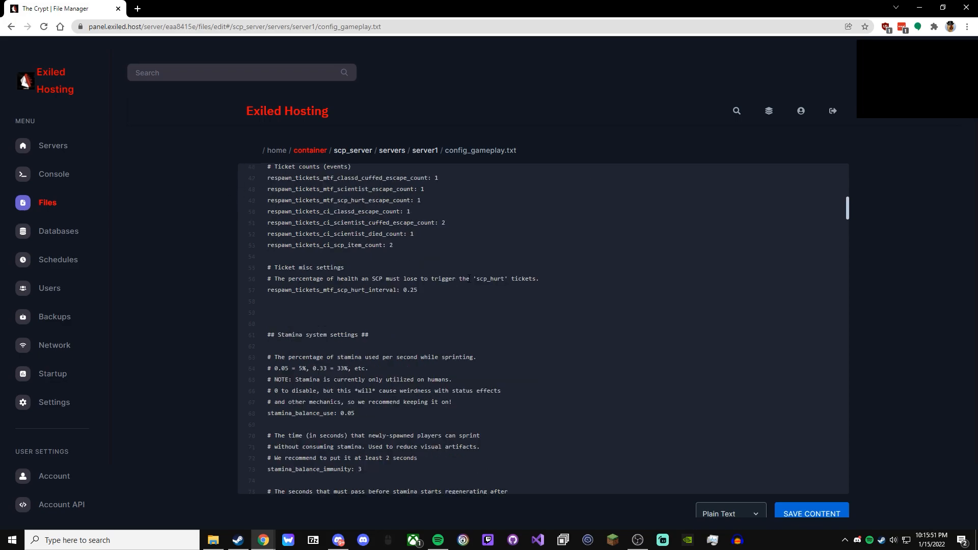
pyautogui.scroll(-3)
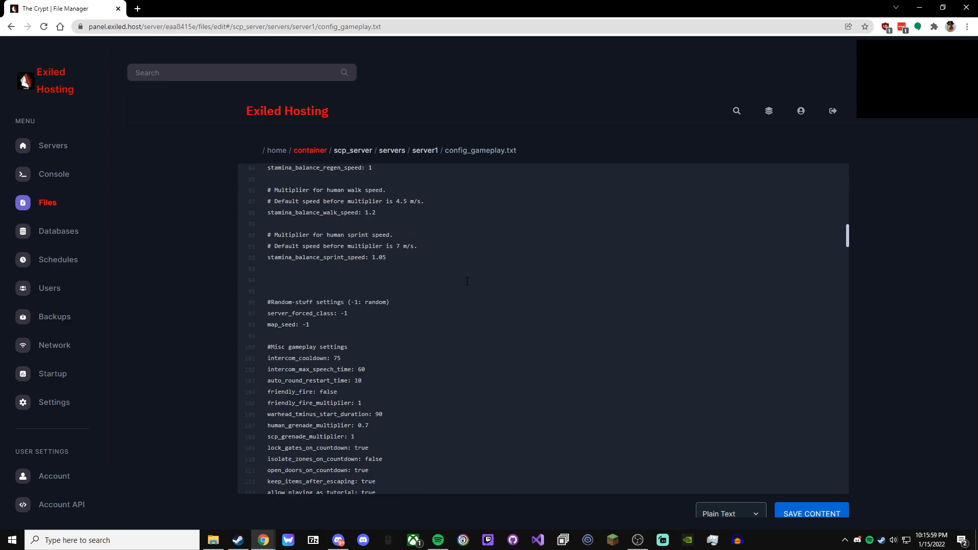
pyautogui.scroll(-3)
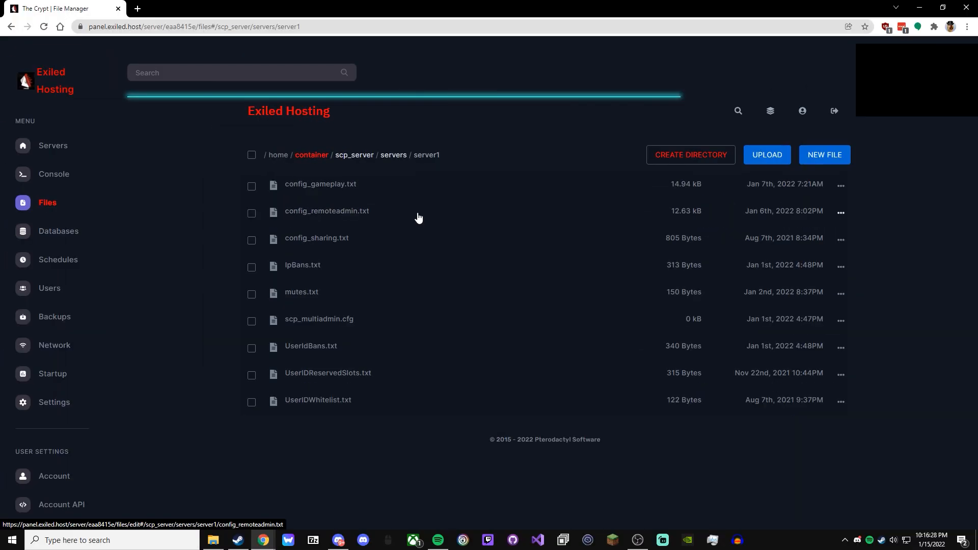
# Navigate through home/container/scp_server/servers to the server1 folder
pyautogui.click(326, 211)
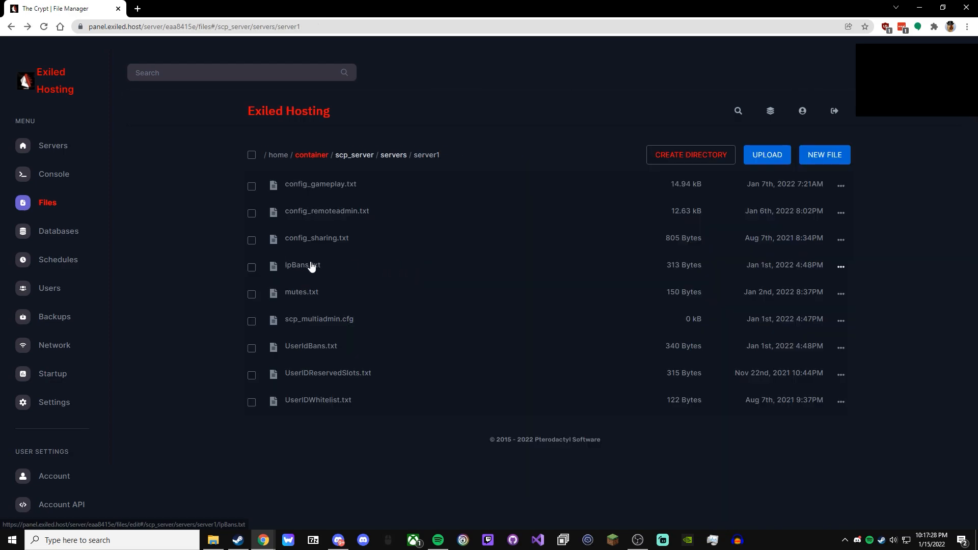
pyautogui.moveTo(336, 267)
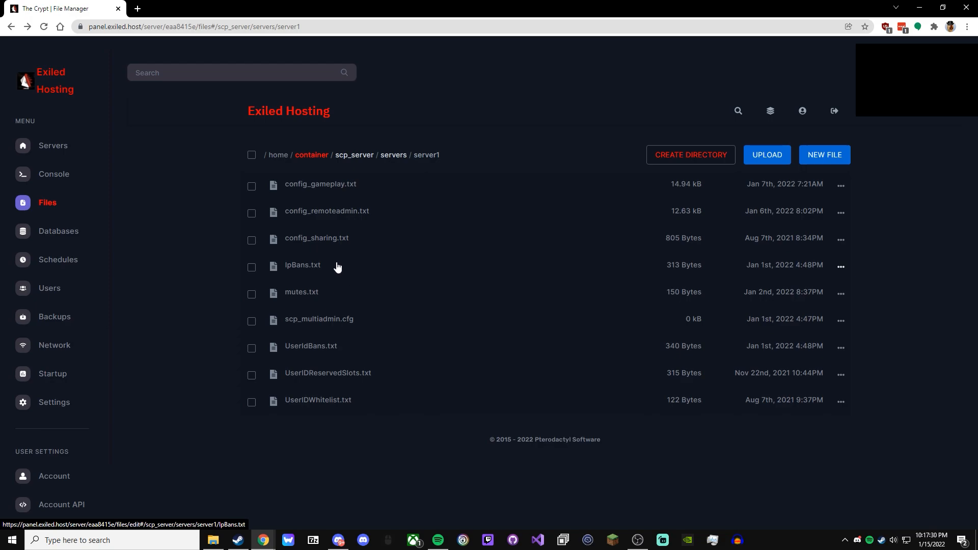
pyautogui.moveTo(305, 272)
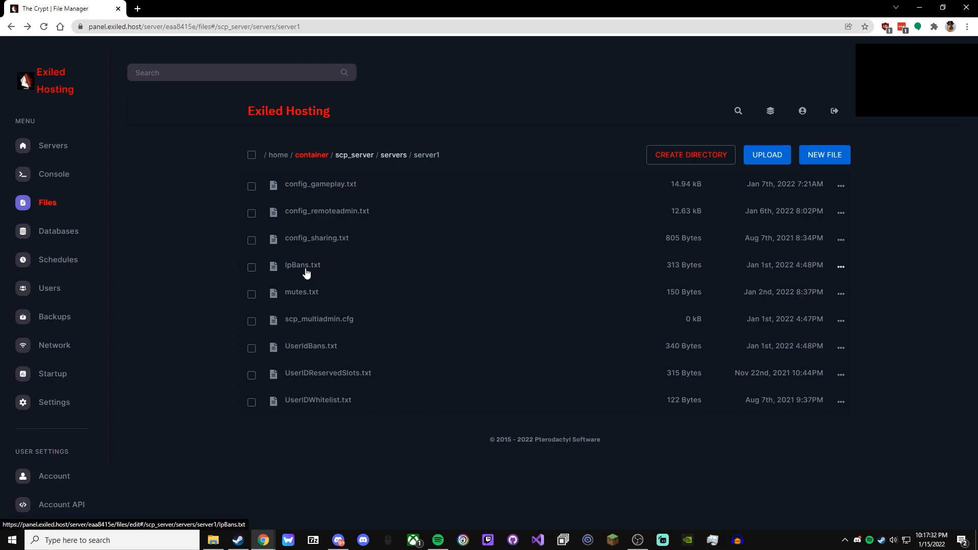
pyautogui.moveTo(306, 297)
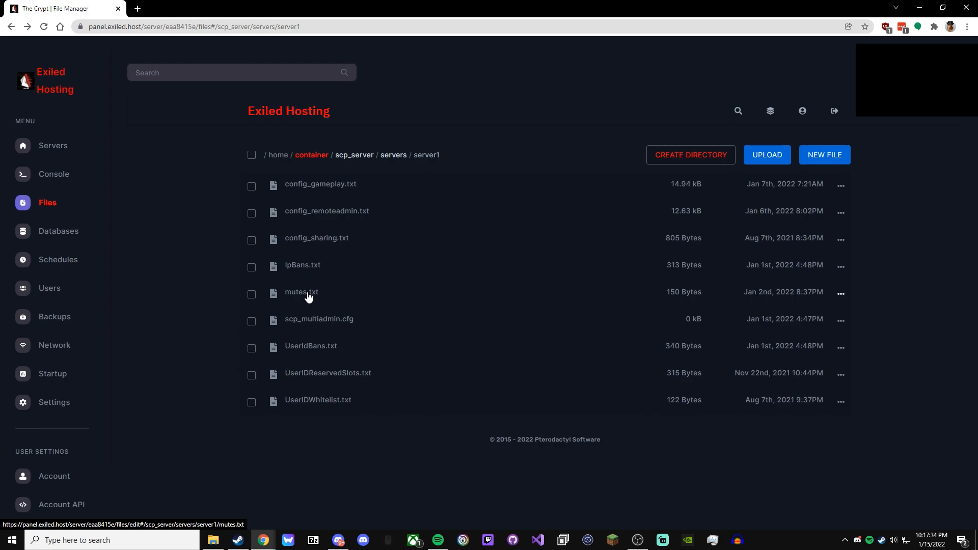
pyautogui.moveTo(335, 320)
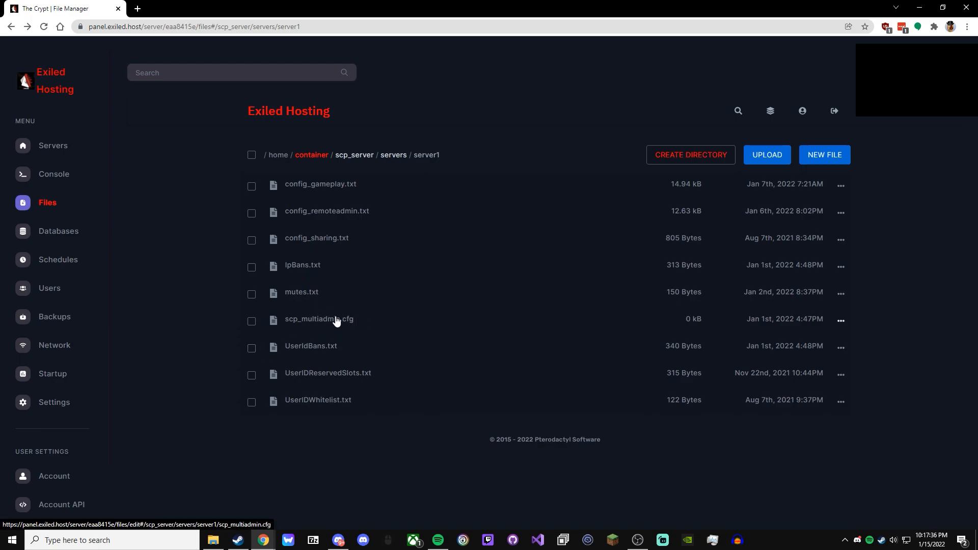
pyautogui.click(319, 319)
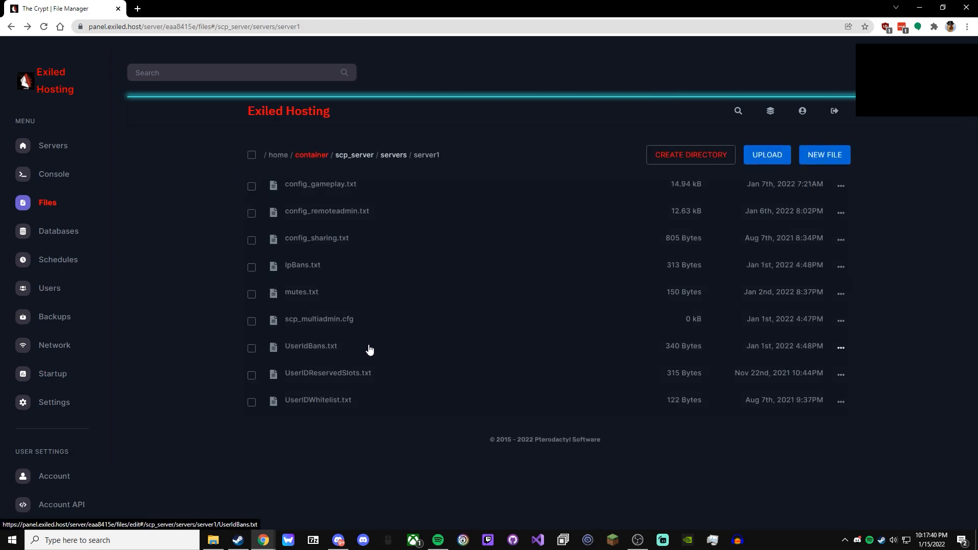
pyautogui.moveTo(364, 326)
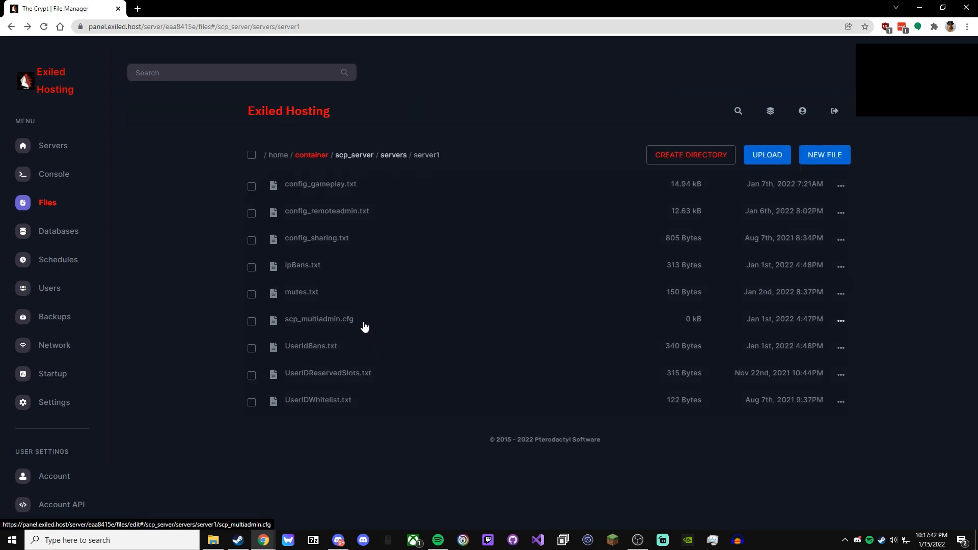
pyautogui.click(311, 345)
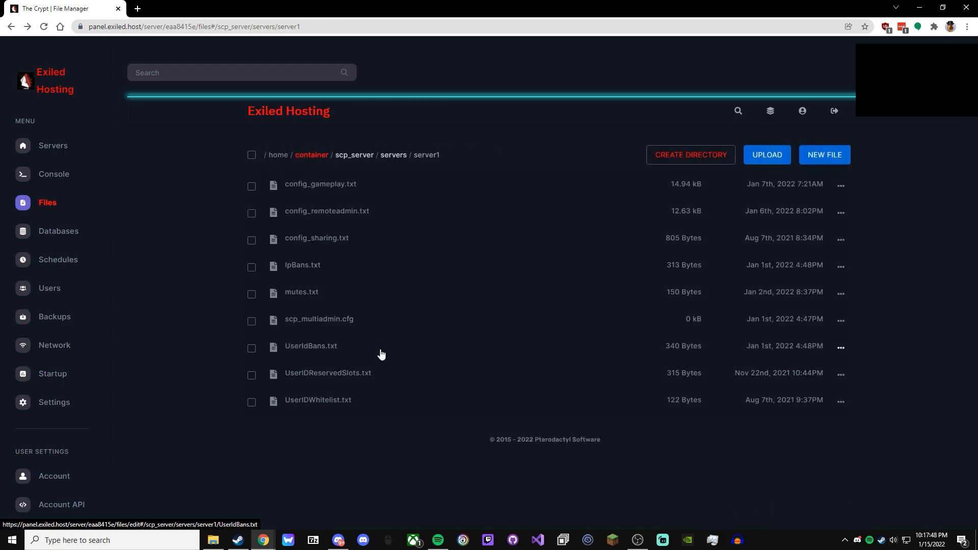
pyautogui.moveTo(392, 396)
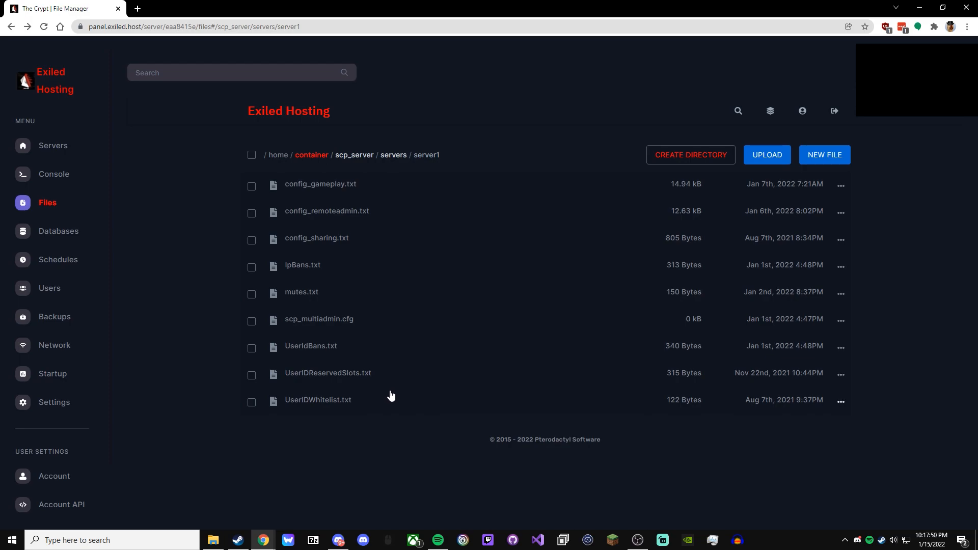
pyautogui.click(328, 372)
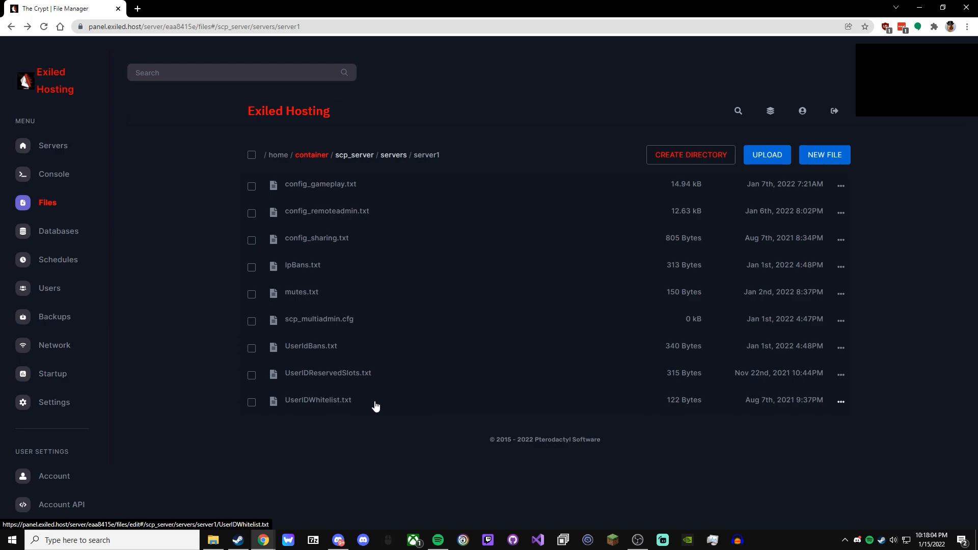
pyautogui.moveTo(416, 366)
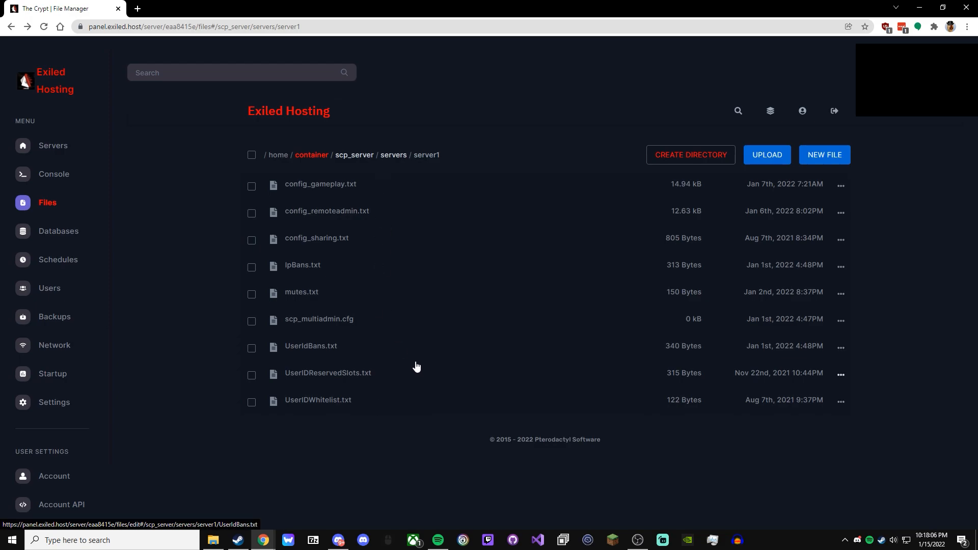
pyautogui.moveTo(398, 397)
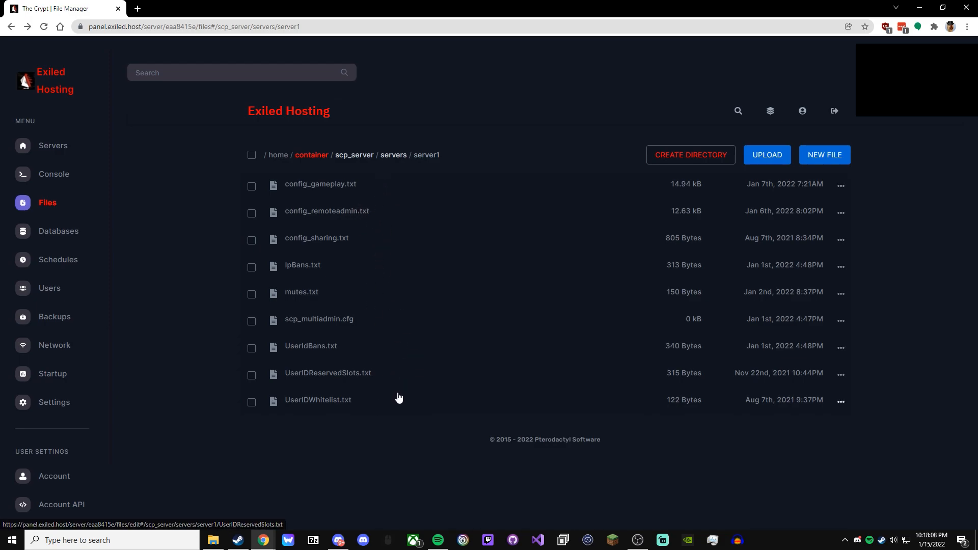
pyautogui.moveTo(388, 405)
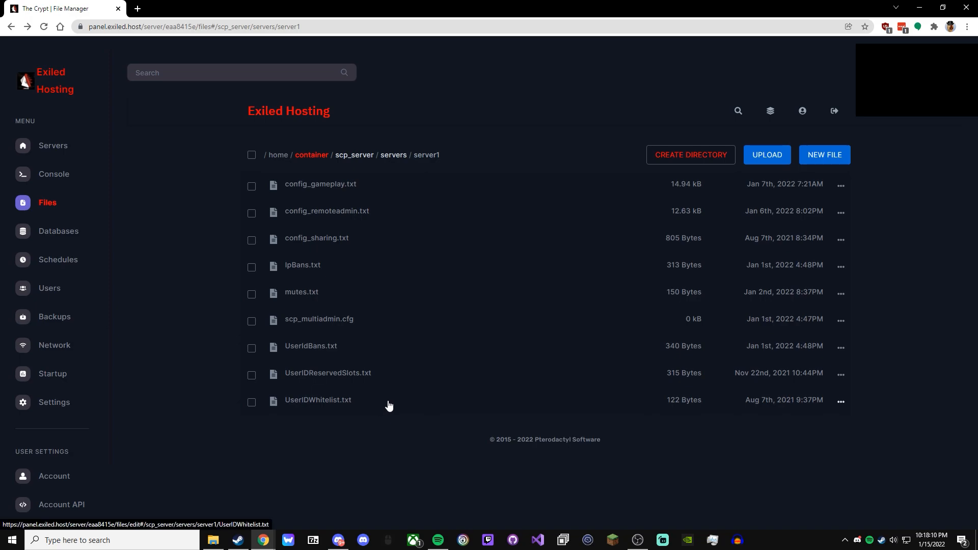
pyautogui.click(318, 400)
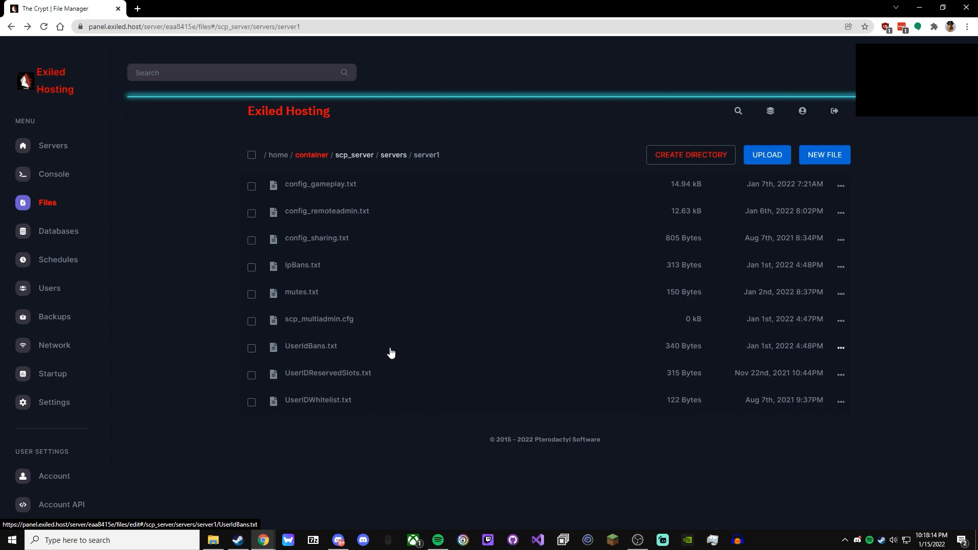
pyautogui.moveTo(311, 155)
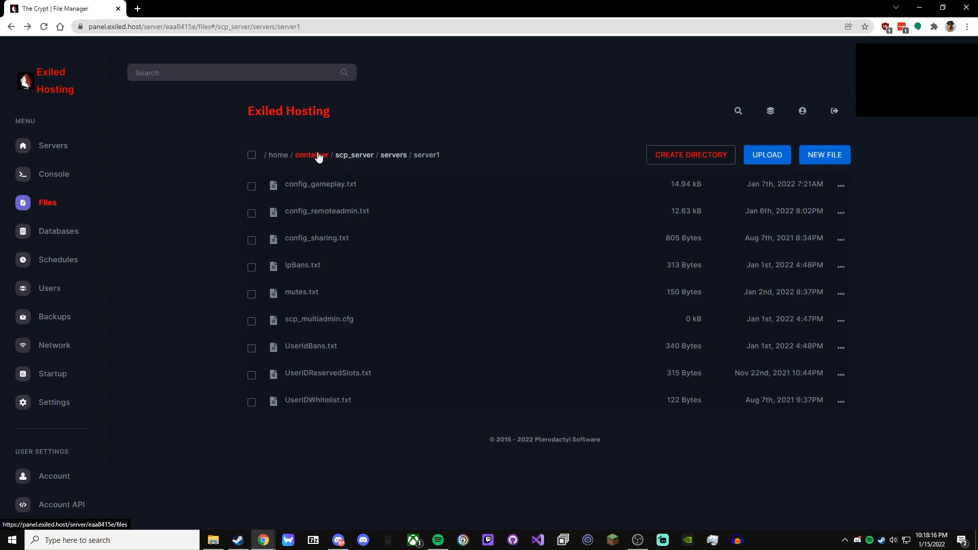
# Go back up to the container root folder
pyautogui.click(310, 155)
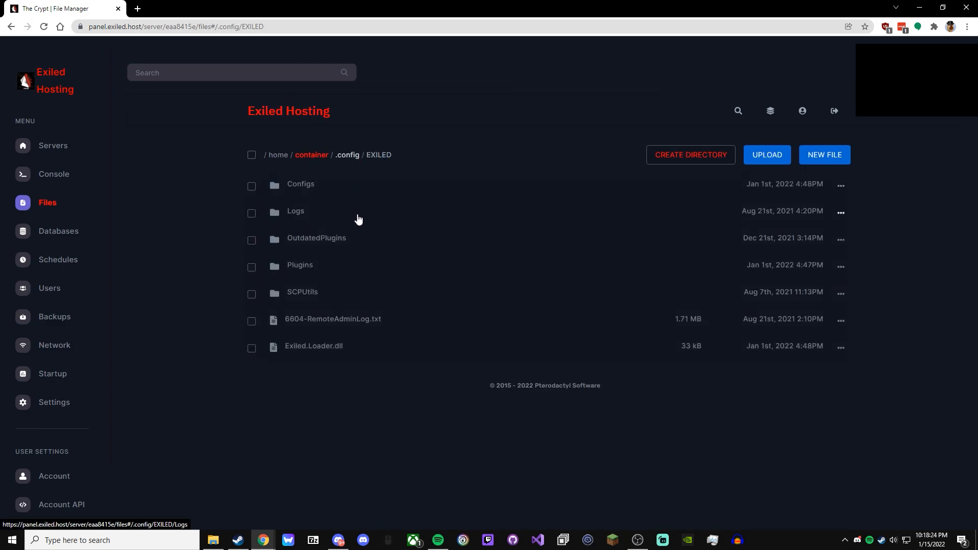
pyautogui.moveTo(451, 280)
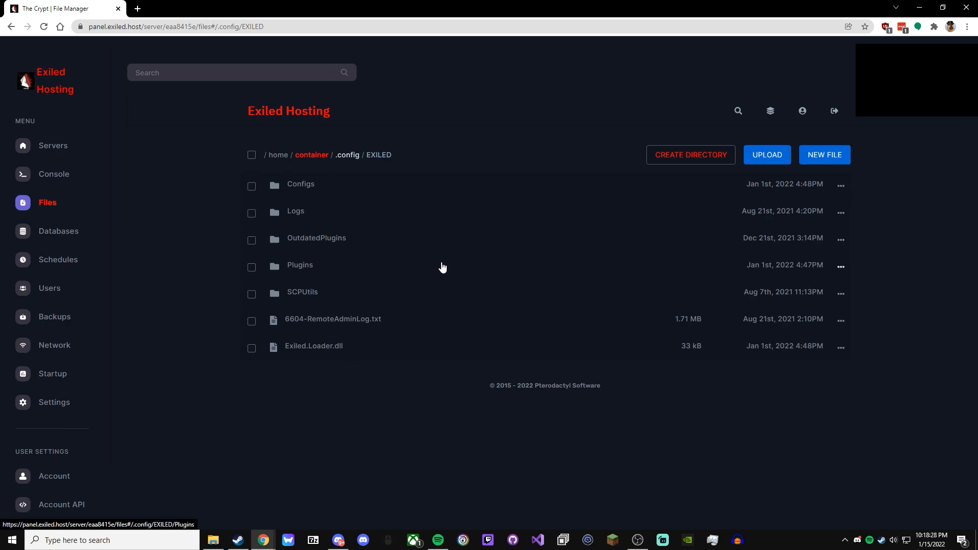
pyautogui.moveTo(428, 267)
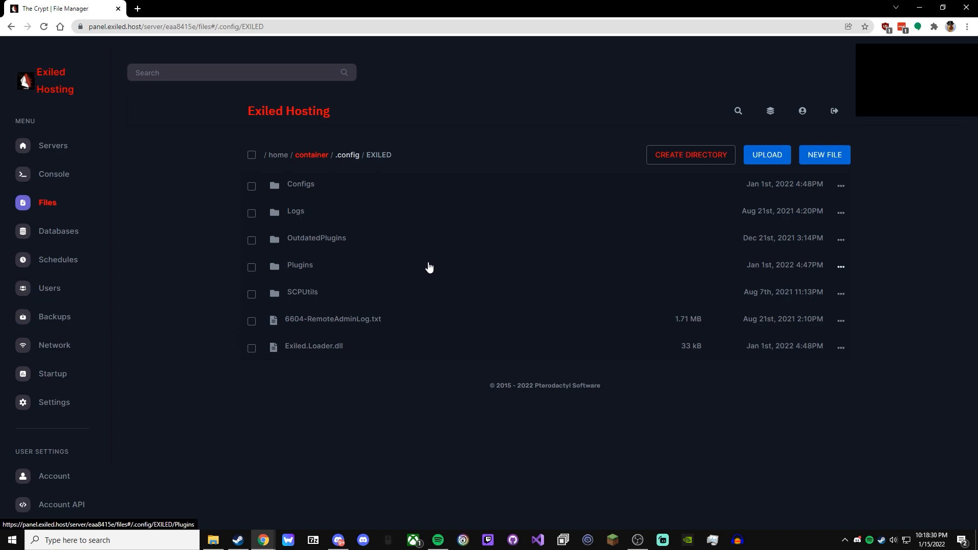
pyautogui.moveTo(387, 264)
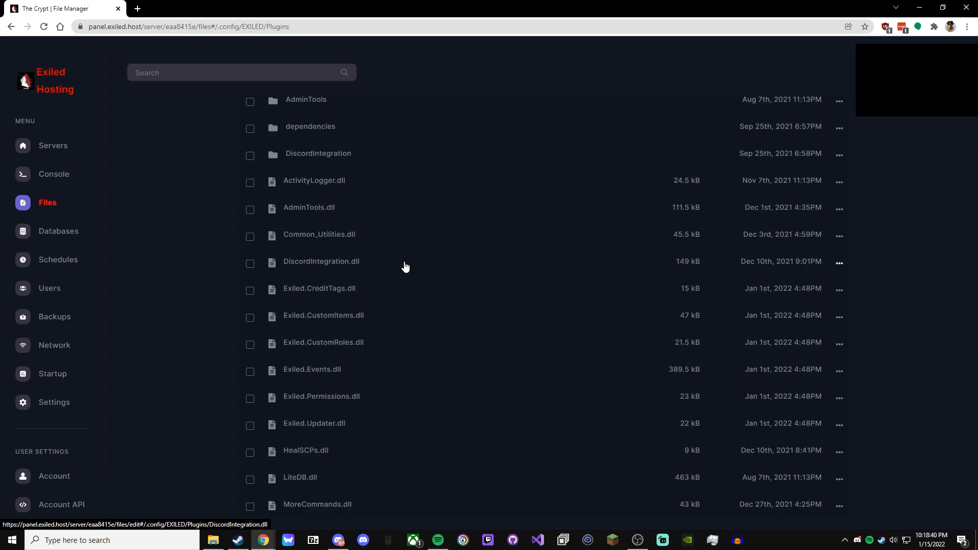
pyautogui.moveTo(368, 240)
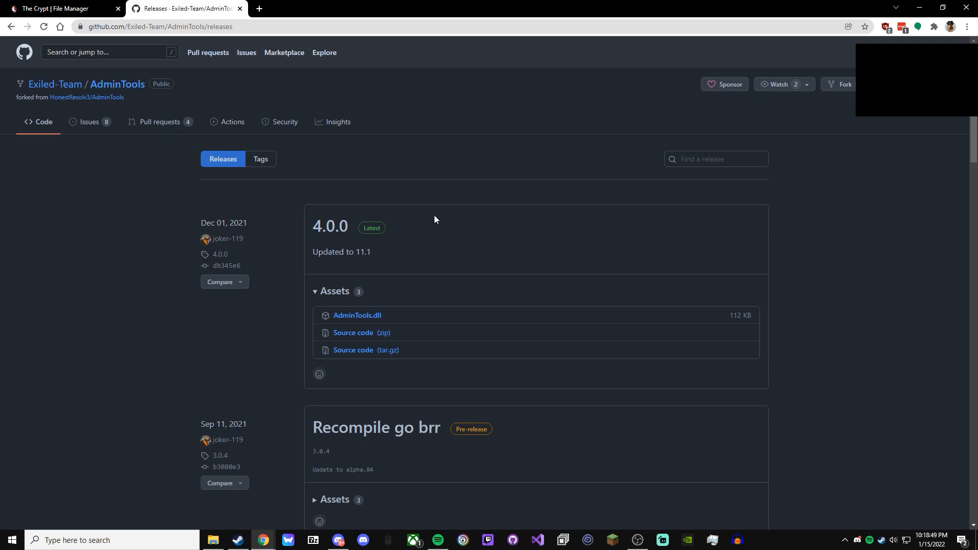
pyautogui.moveTo(331, 226)
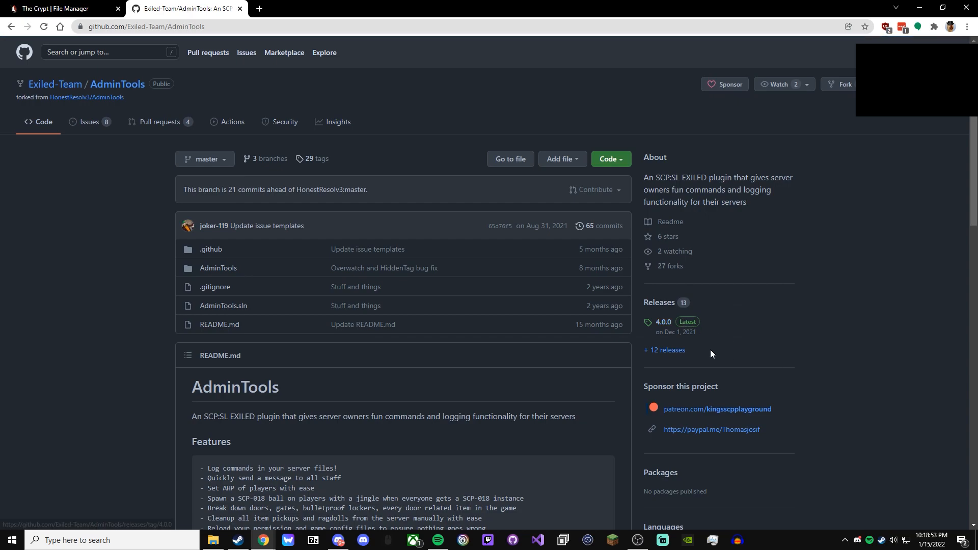
# View the AdminTools 4.0.0 release with its AdminTools.dll asset on GitHub
pyautogui.click(663, 322)
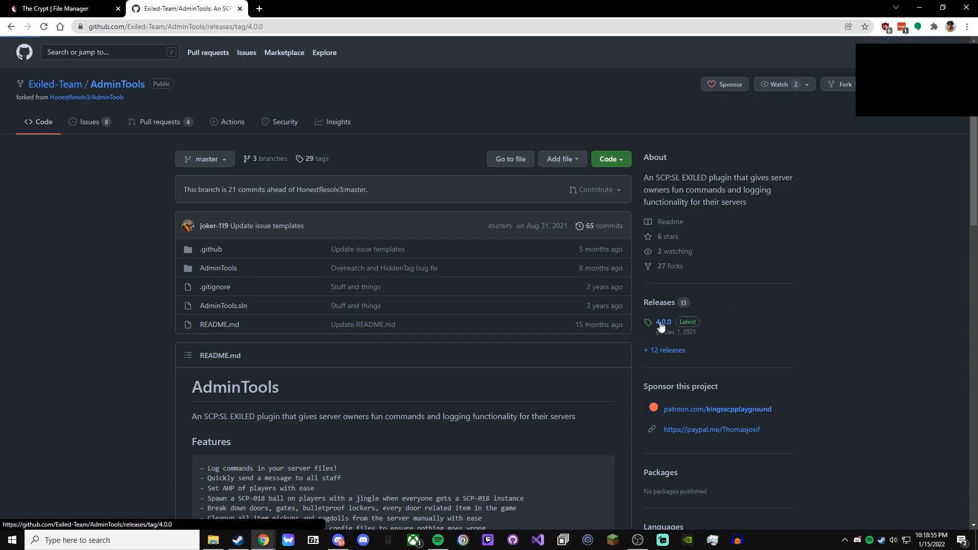
pyautogui.click(664, 321)
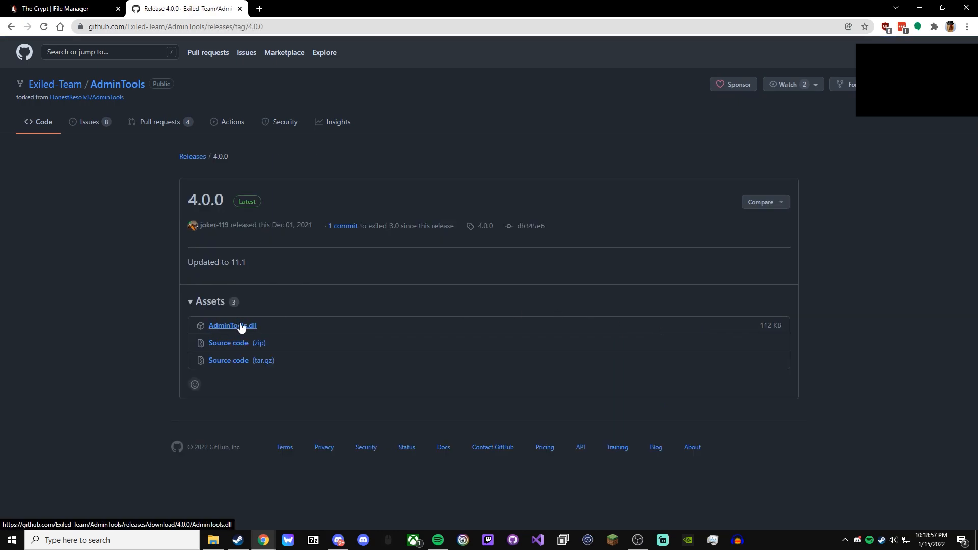
pyautogui.moveTo(246, 331)
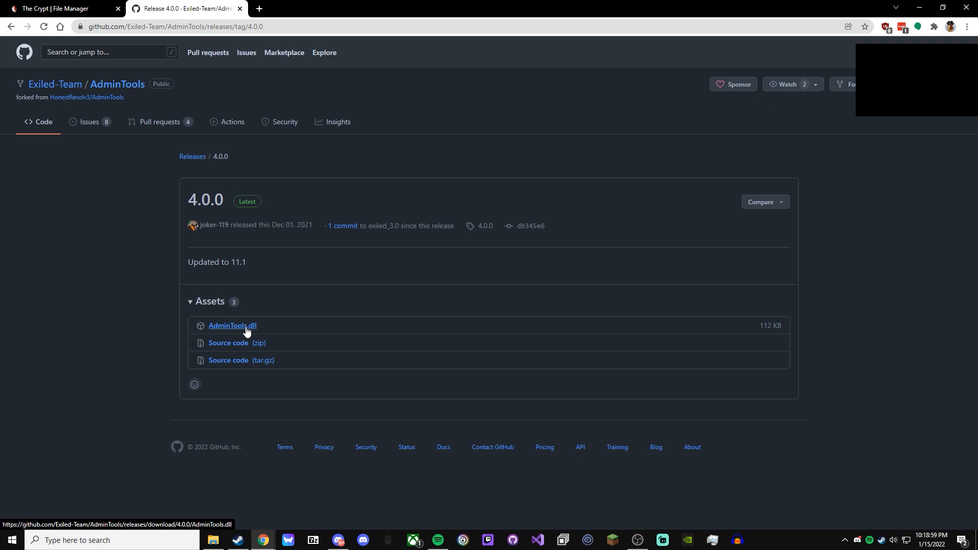
pyautogui.click(59, 8)
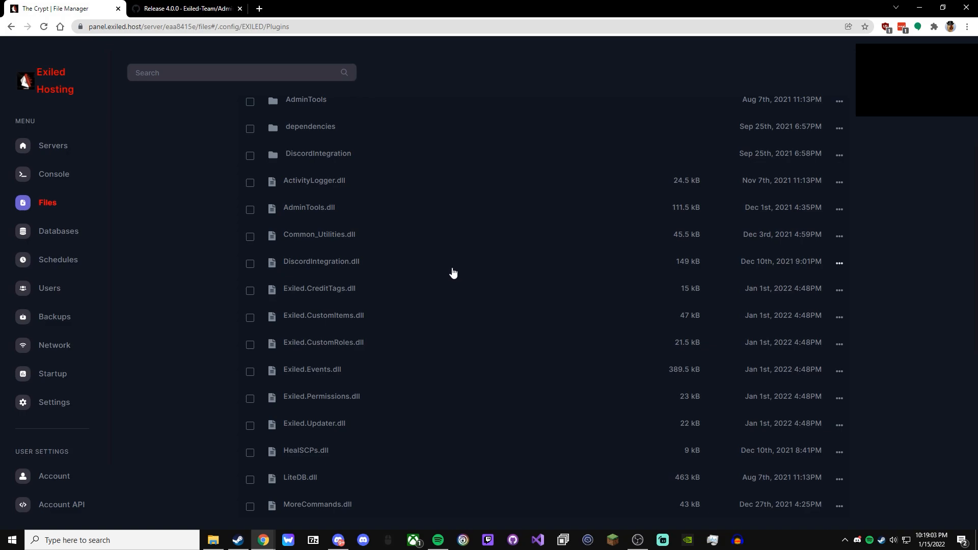
pyautogui.moveTo(397, 214)
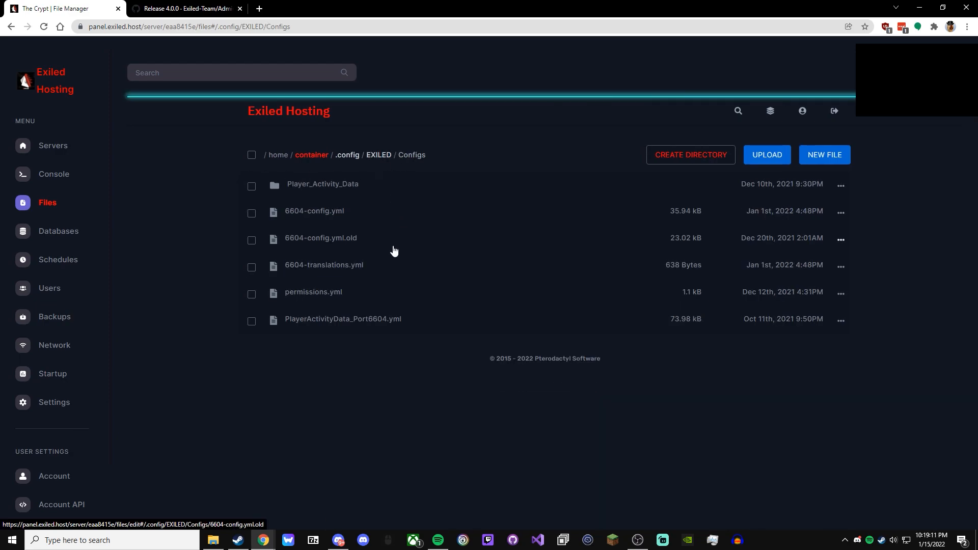
# Open EXILED's permissions.yml and scroll through the staff role permissions
pyautogui.click(314, 292)
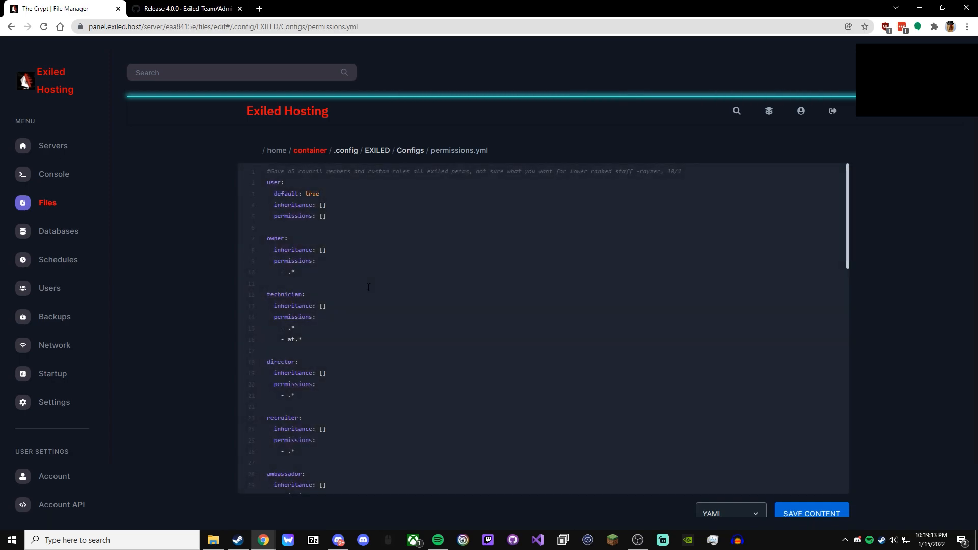
pyautogui.scroll(-3)
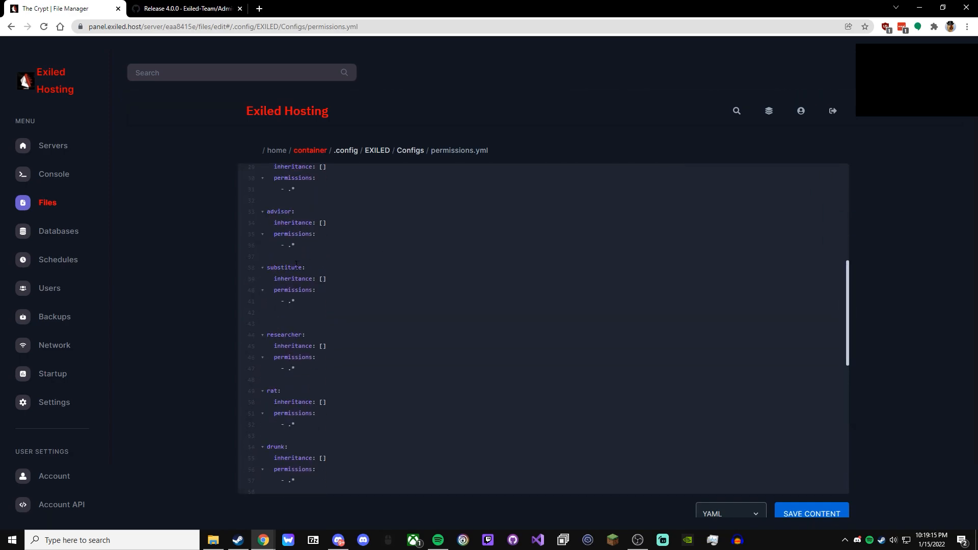
pyautogui.scroll(3)
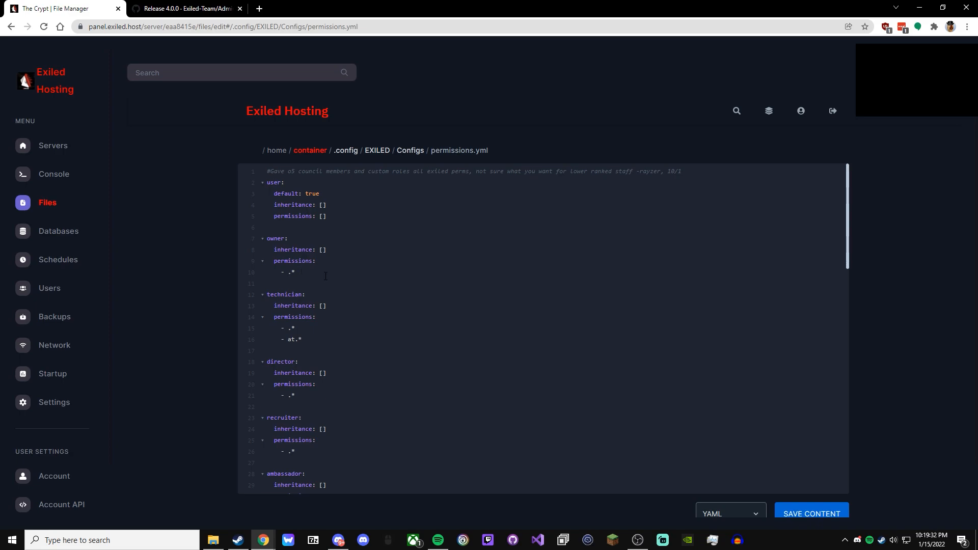
pyautogui.moveTo(329, 337)
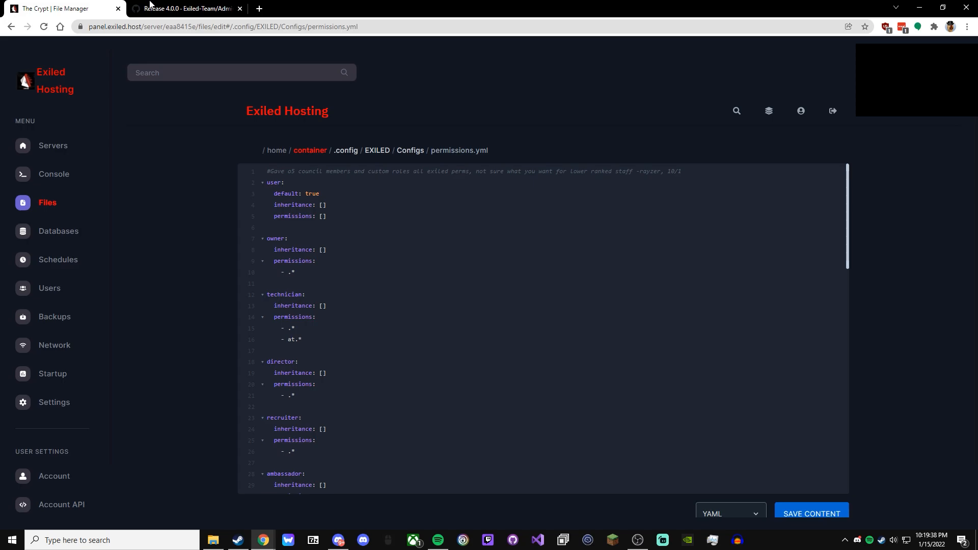
# Check the at.ball permission node in AdminTools' GitHub README, then return to the panel
pyautogui.click(186, 8)
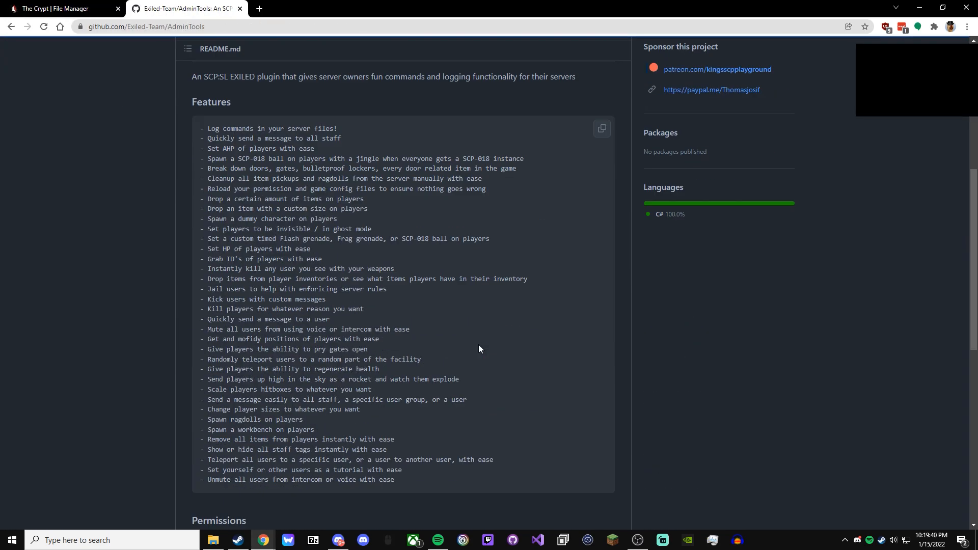
pyautogui.scroll(-3)
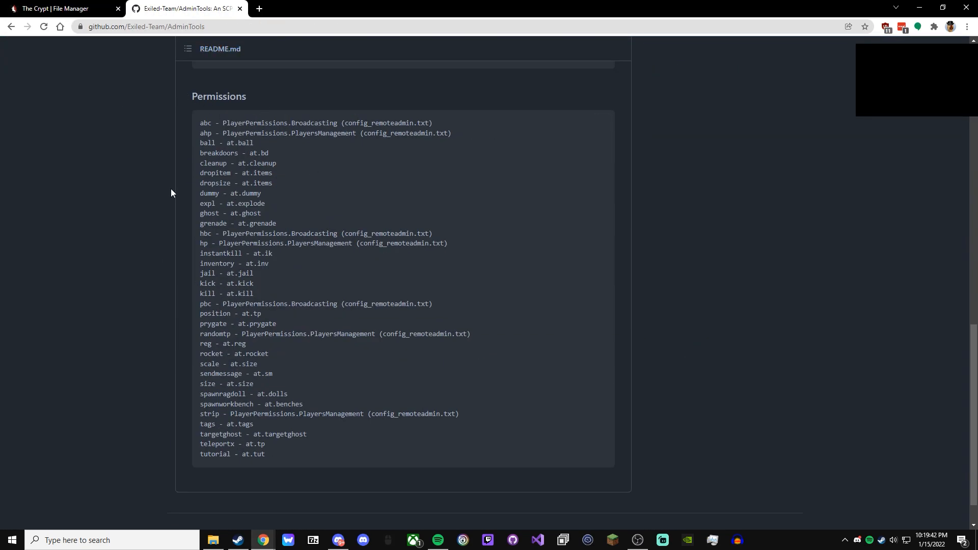
pyautogui.doubleClick(237, 142)
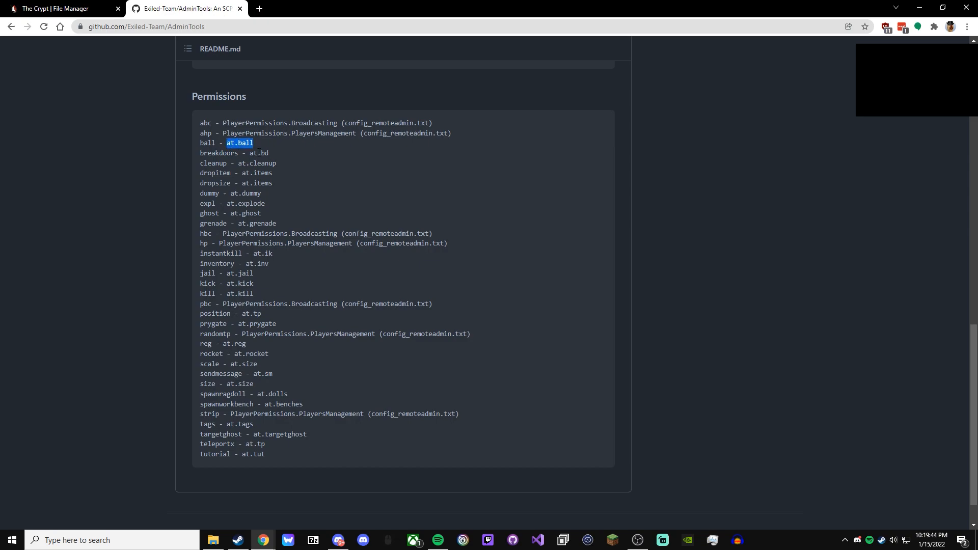
pyautogui.click(53, 8)
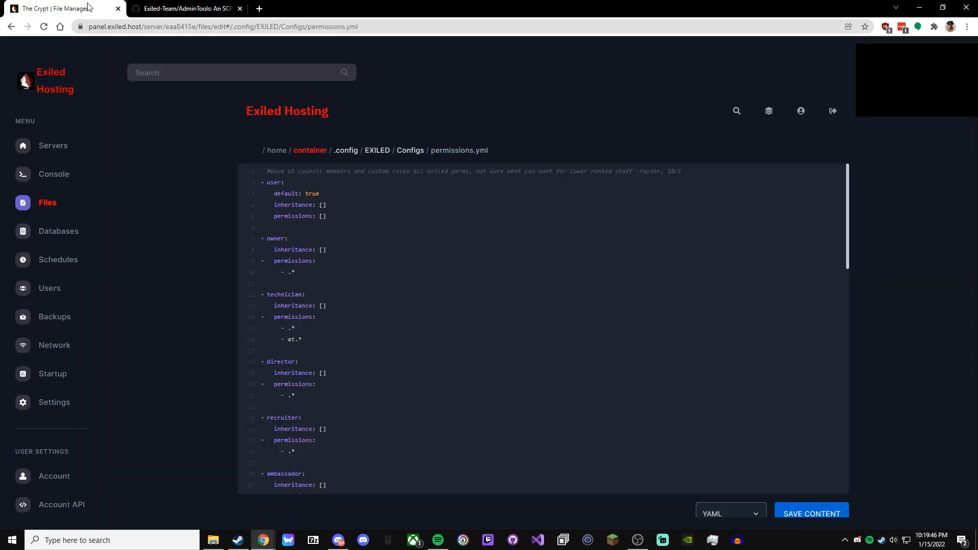
# Scroll through 6604-config.yml's plugin settings, then go back to the container root
pyautogui.click(410, 150)
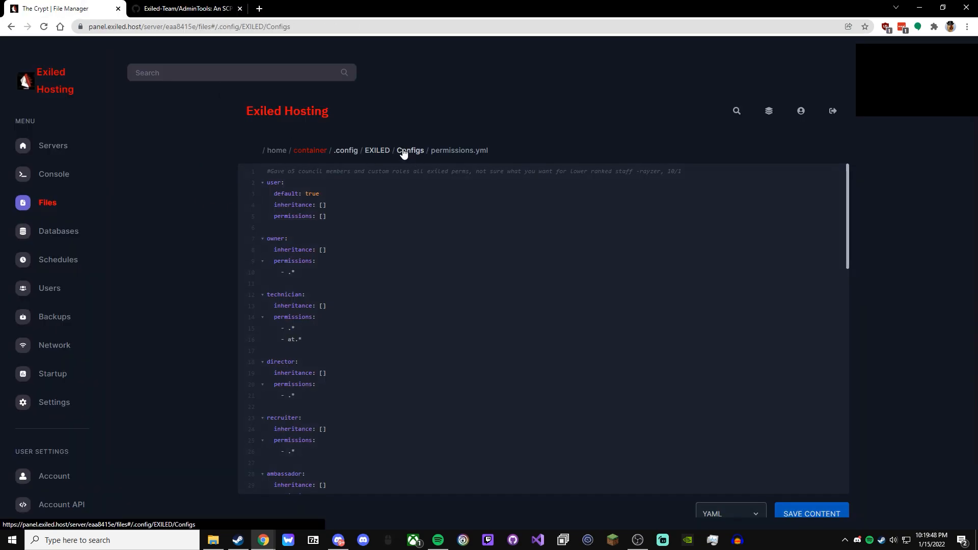
pyautogui.click(411, 150)
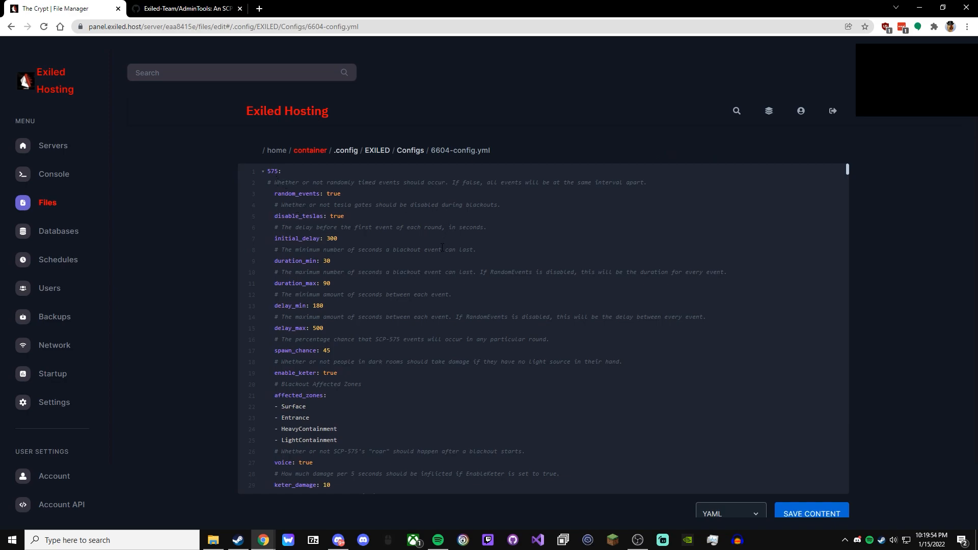
pyautogui.scroll(-3)
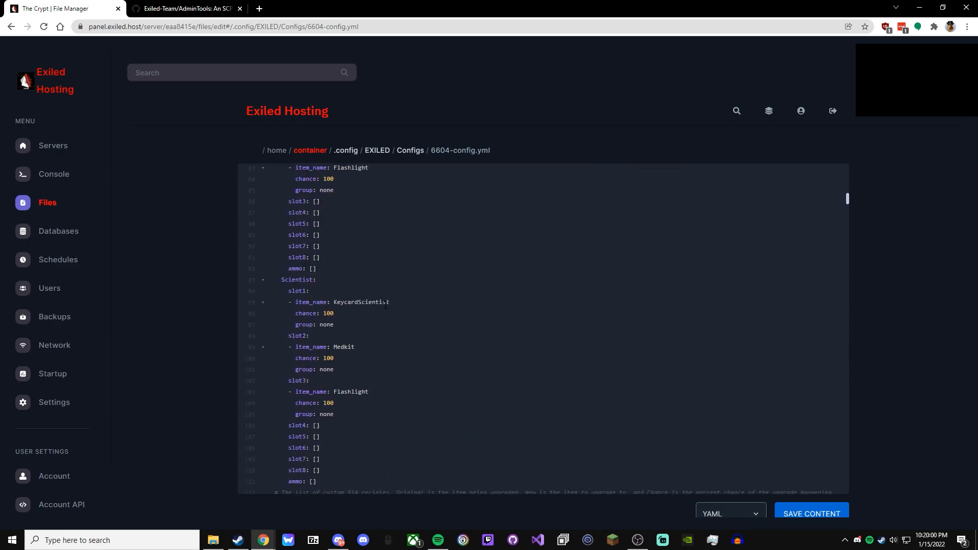
pyautogui.scroll(-3)
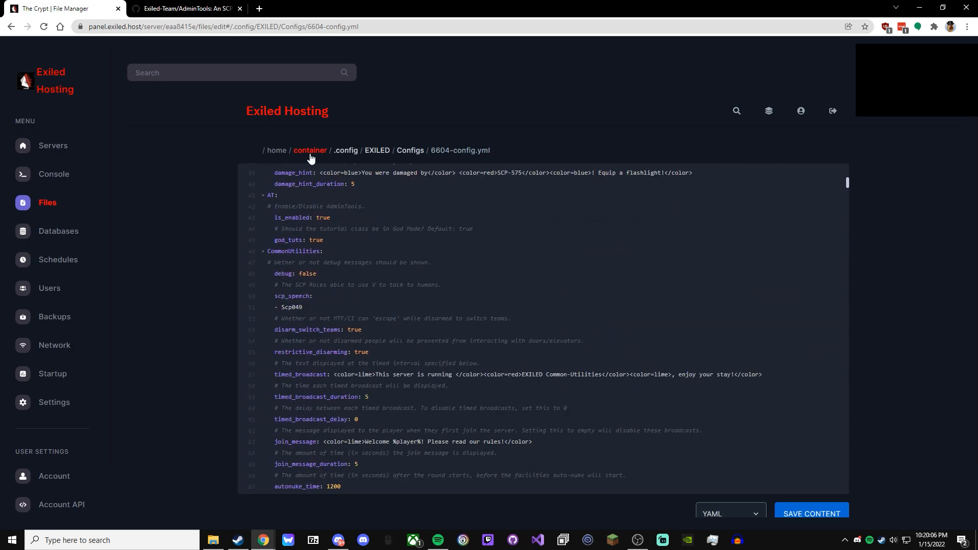
pyautogui.click(309, 151)
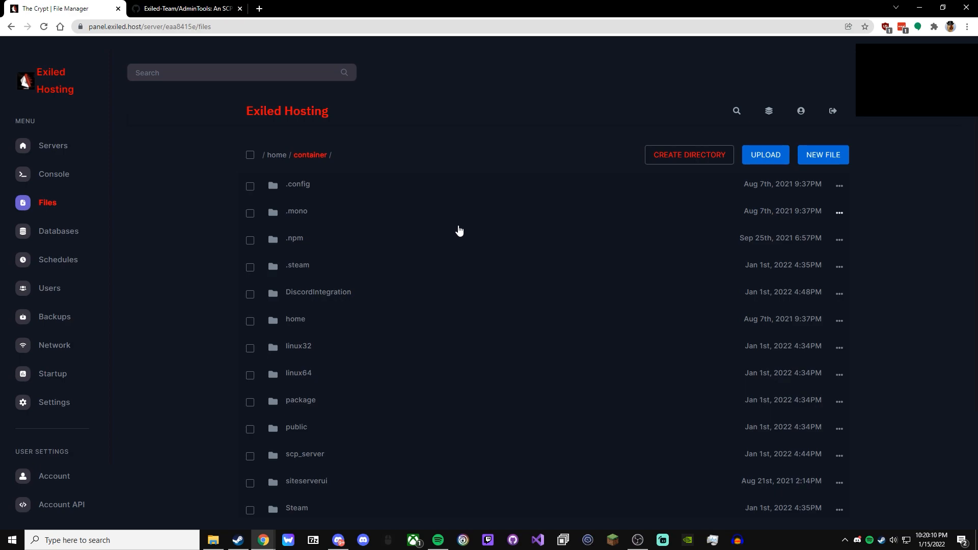
pyautogui.moveTo(151, 136)
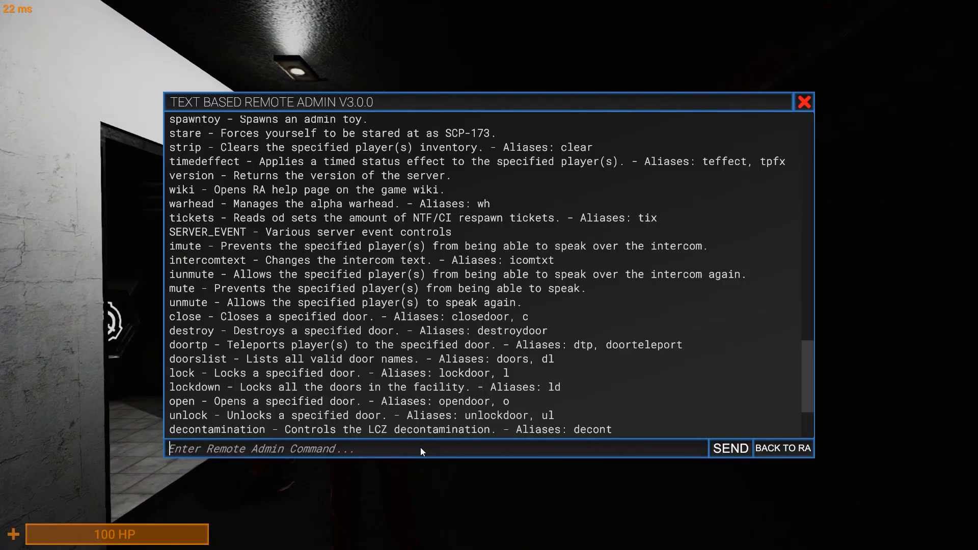
# Spawn a cube toy and type 'spawntoy primitiveobject cylinder' in Remote Admin
pyautogui.write('spawntoy primitiveobject sp')
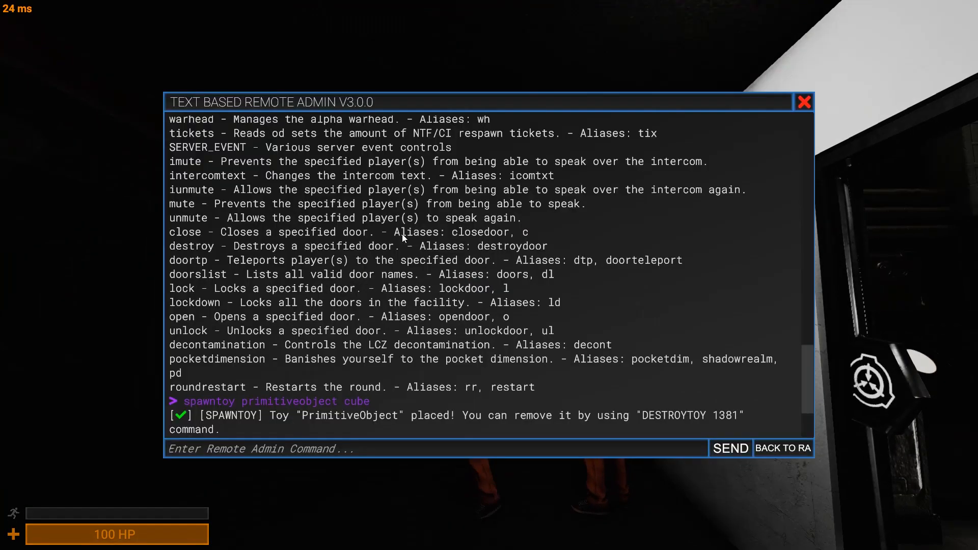
pyautogui.click(783, 448)
pyautogui.write('spawntoy primitiveobject cy')
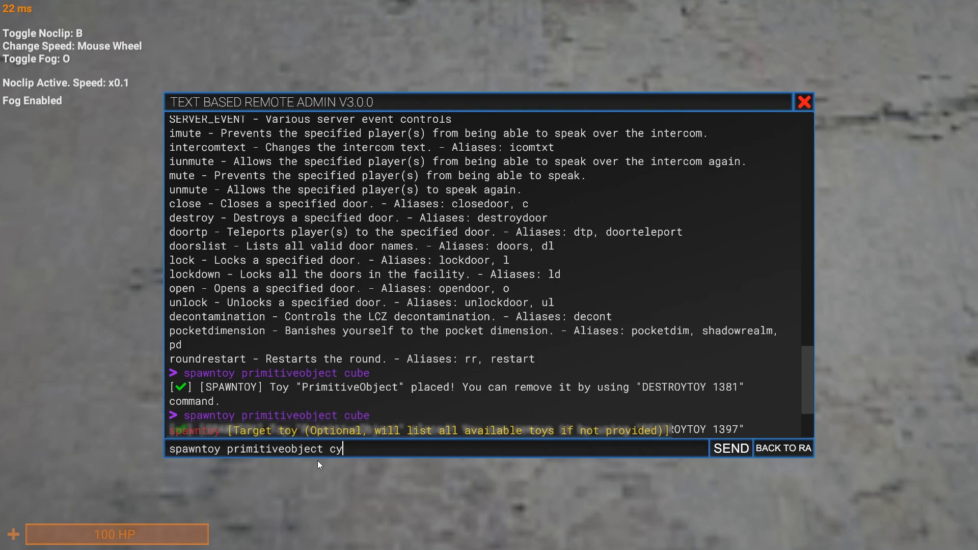
pyautogui.write('linder')
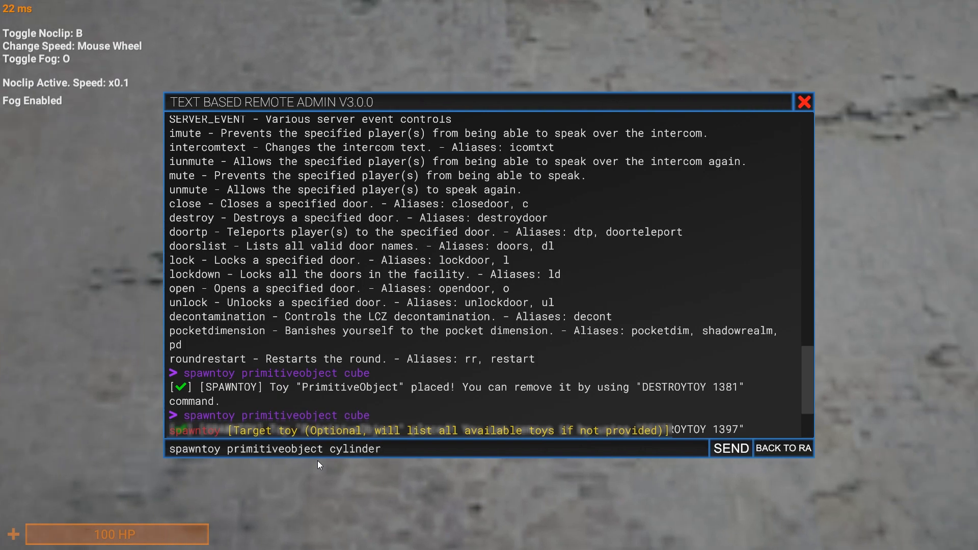